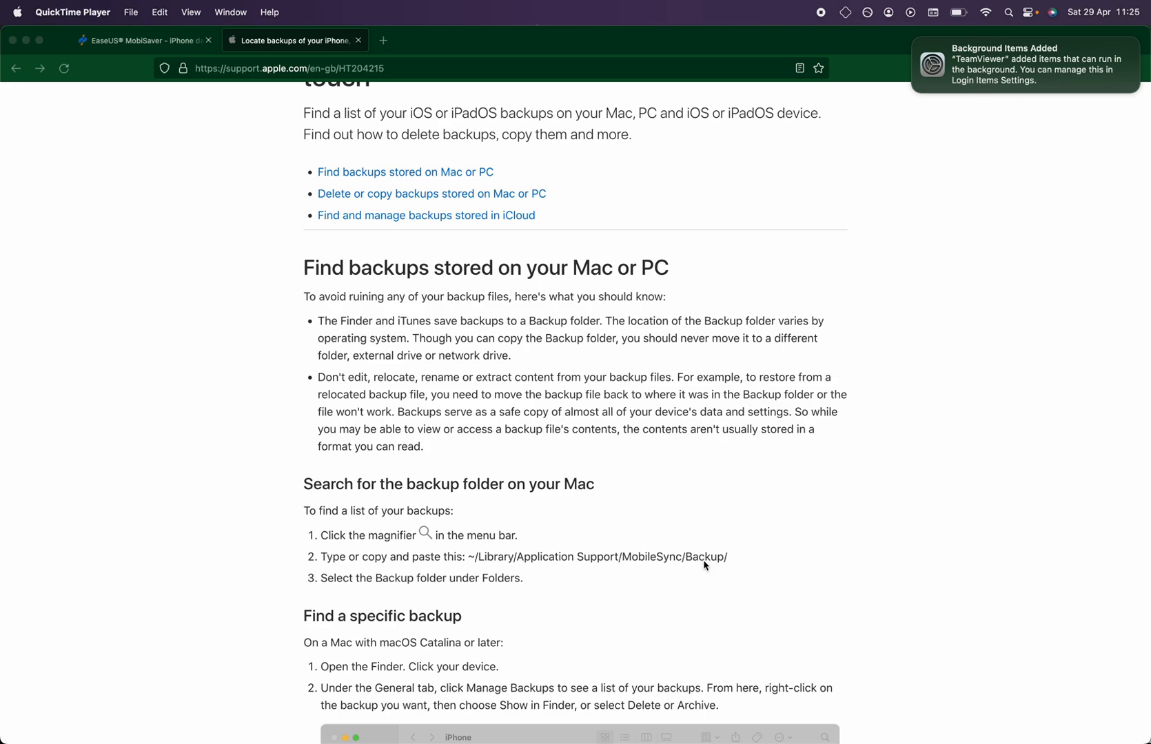
pyautogui.moveTo(557, 532)
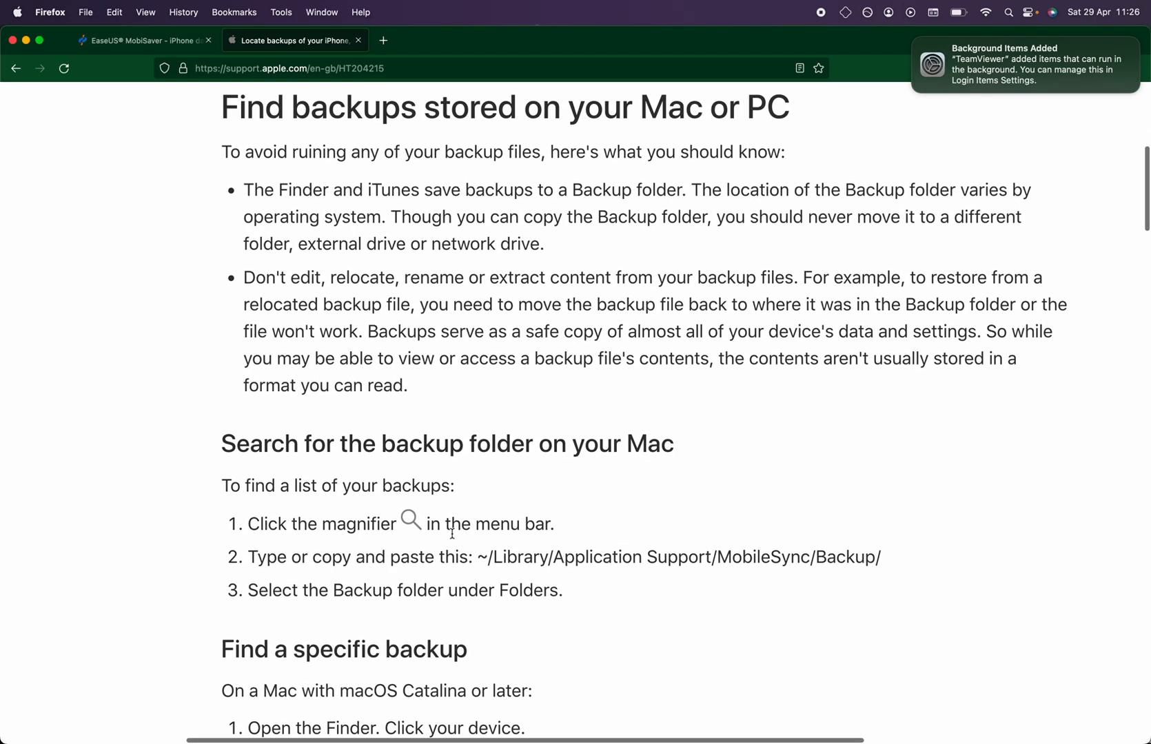
# Scroll the Apple Support guide to the Mac backup folder path ~/Library/Application Support/MobileSync/Backup/.
pyautogui.scroll(-3)
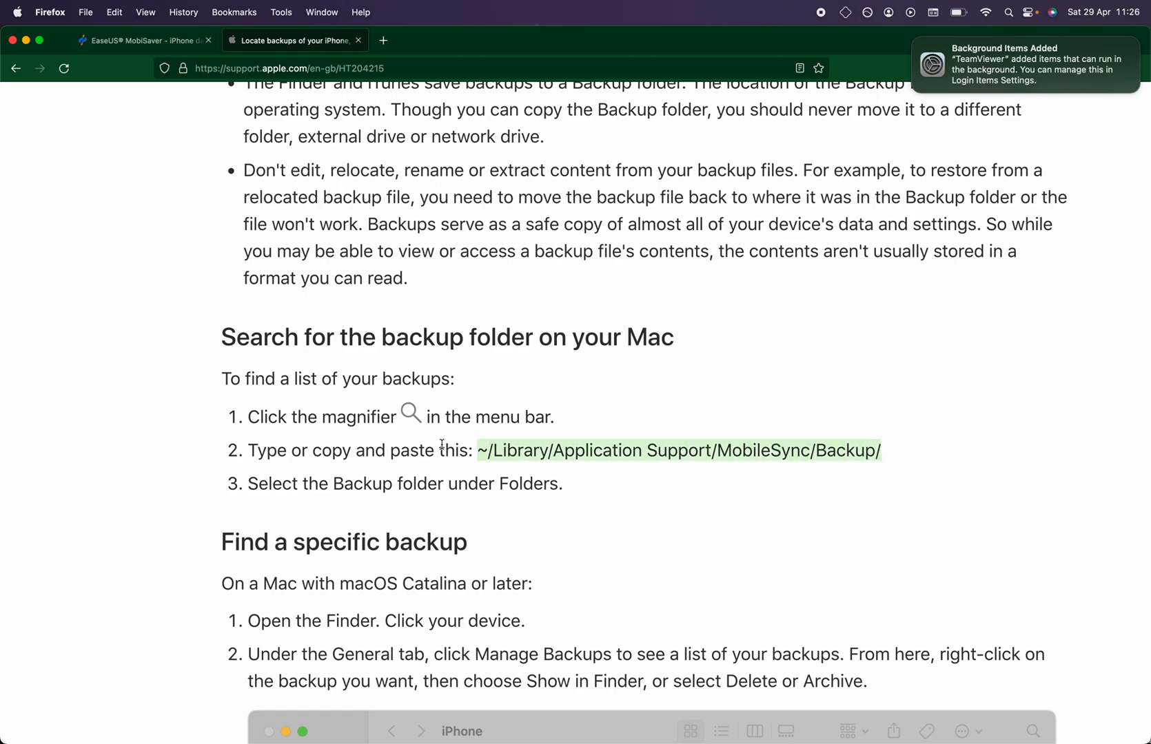
pyautogui.moveTo(488, 450)
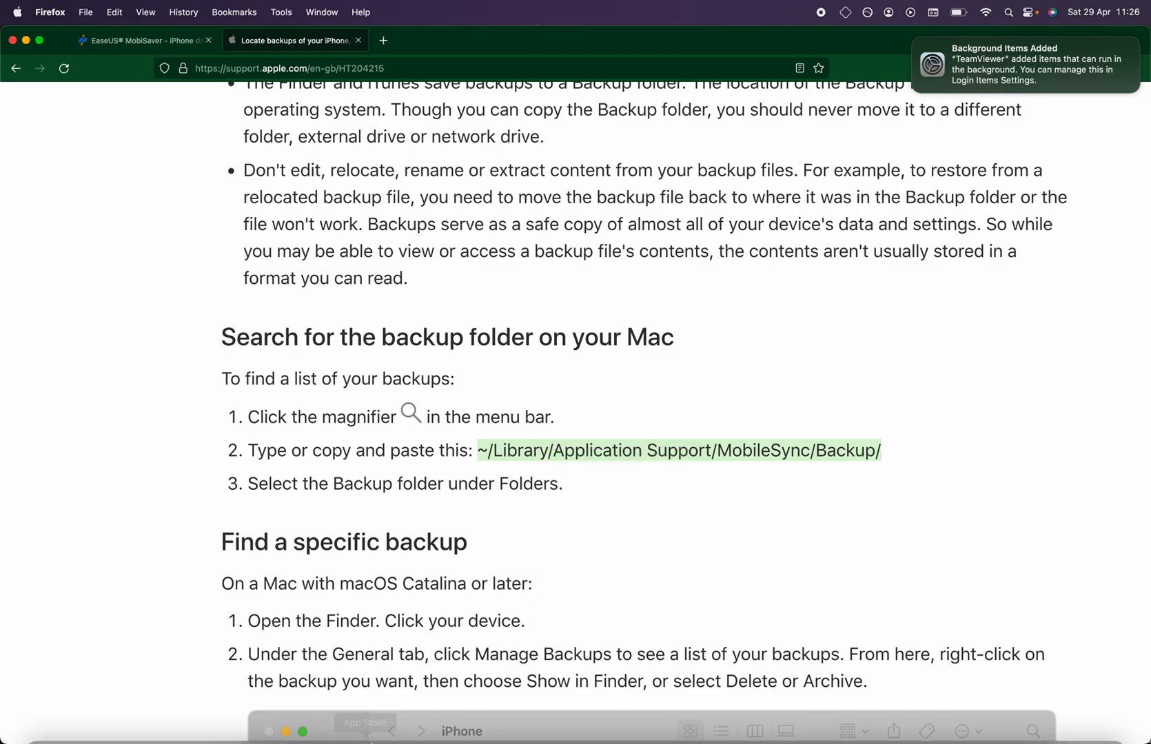
pyautogui.moveTo(47, 709)
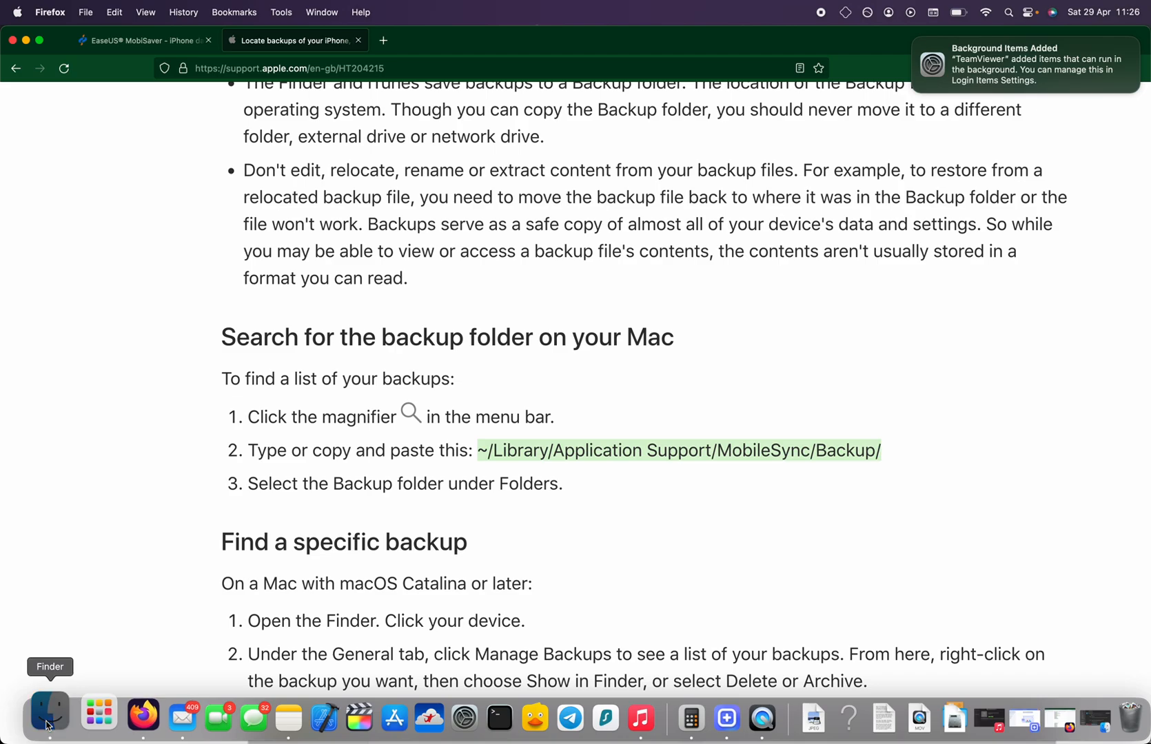
# Go to the pasted MobileSync/Backup path in Finder, listing the device backup folders.
pyautogui.click(48, 713)
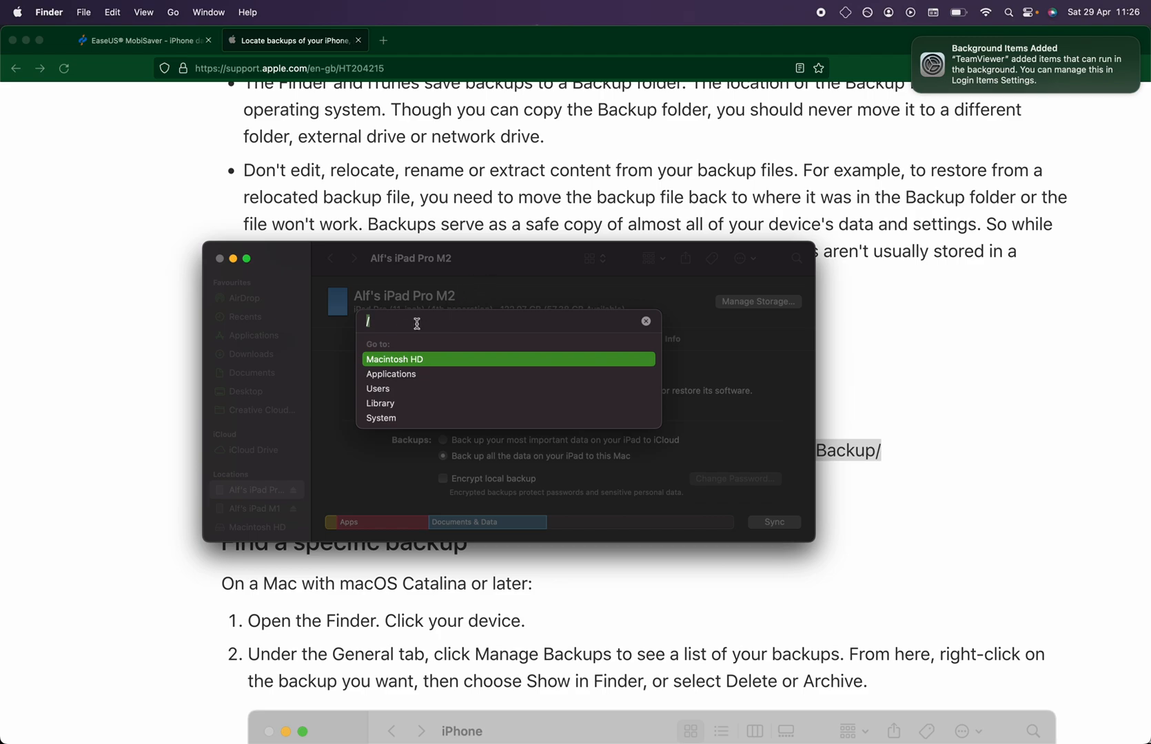
pyautogui.rightClick(416, 323)
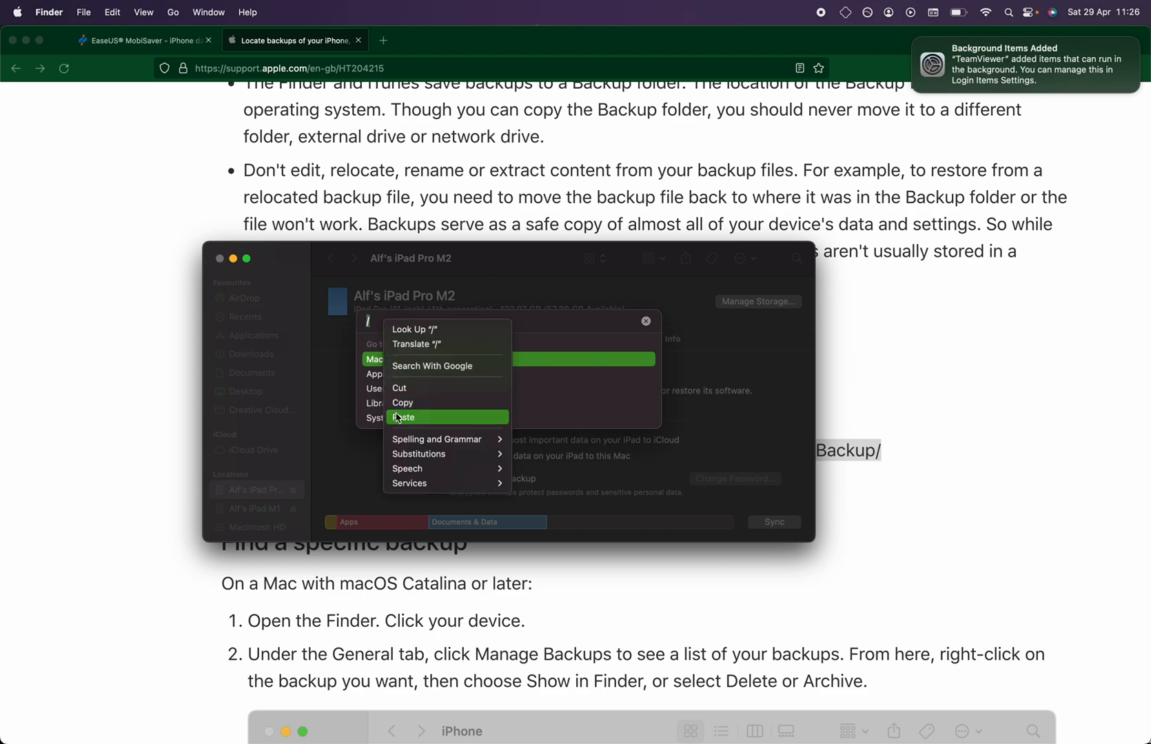
pyautogui.click(402, 416)
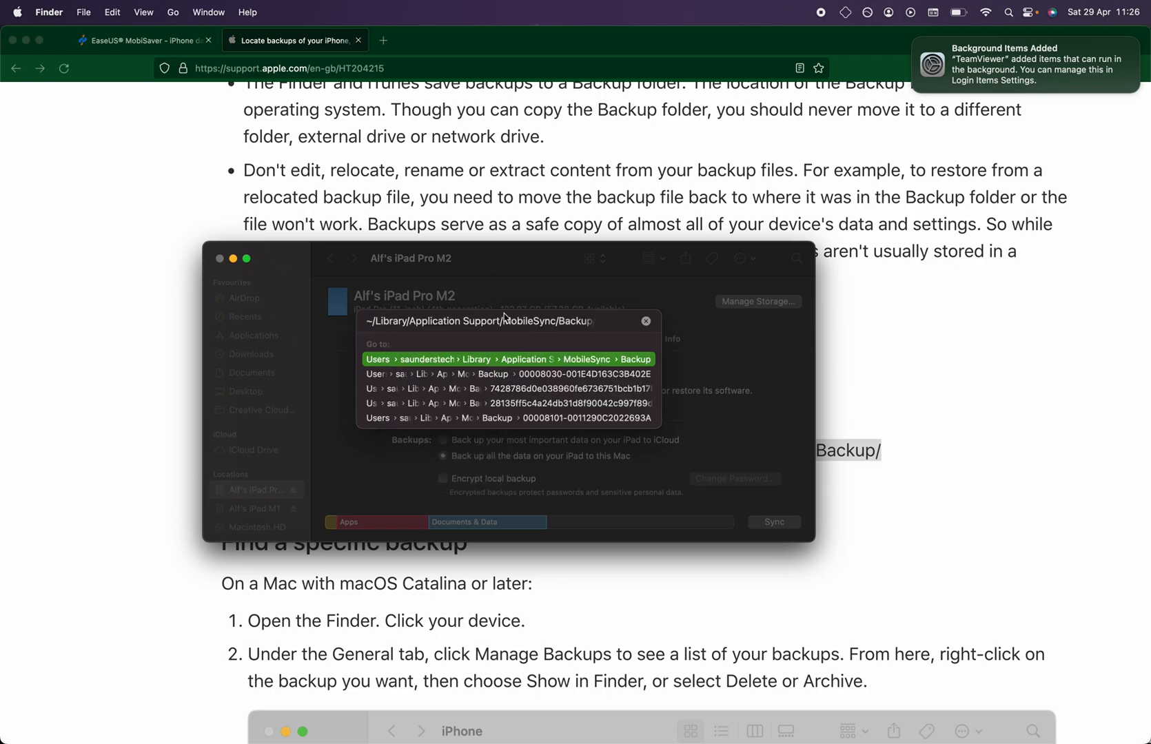
pyautogui.press('Return')
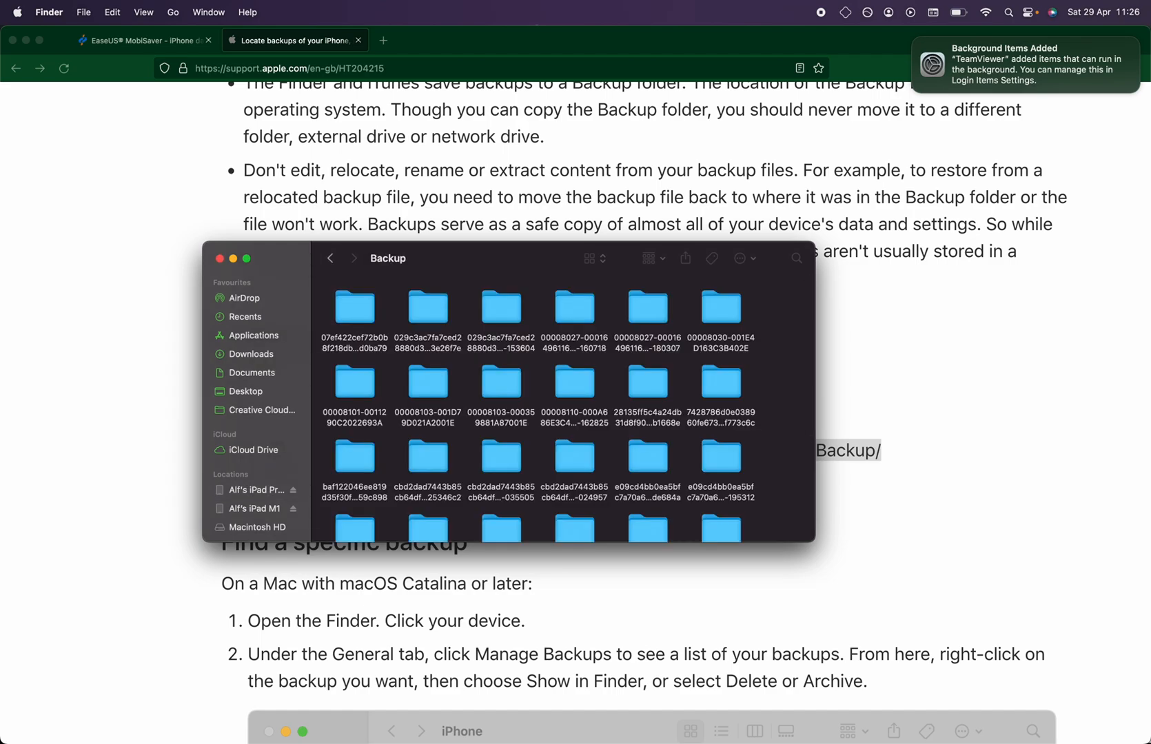
# Show the Backup folder as a list sorted by Date Modified, newest (29 January 2023) first.
pyautogui.click(428, 309)
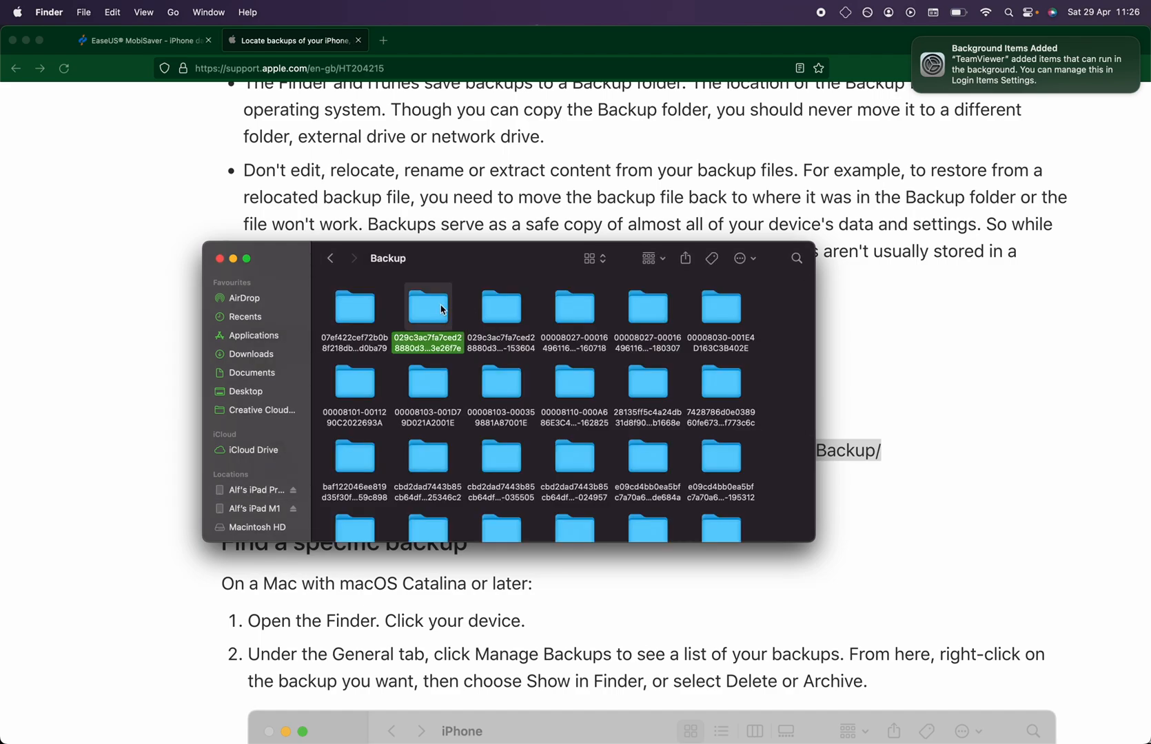
pyautogui.moveTo(394, 392)
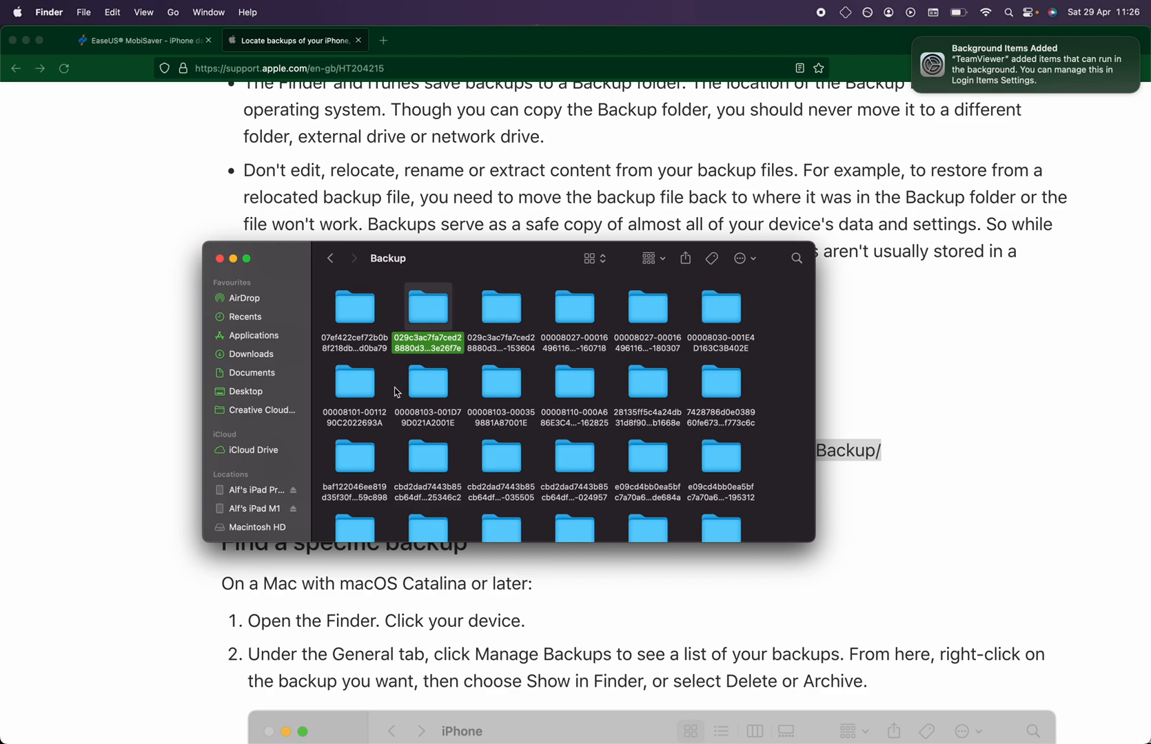
pyautogui.moveTo(606, 273)
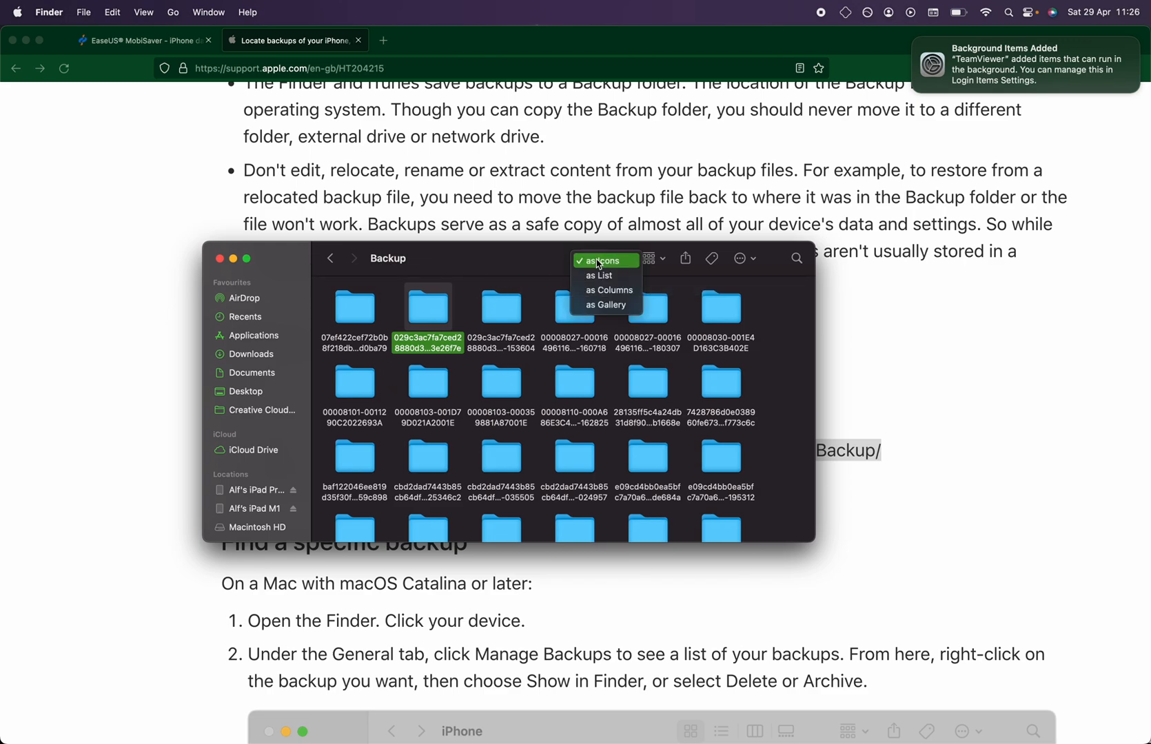
pyautogui.moveTo(599, 276)
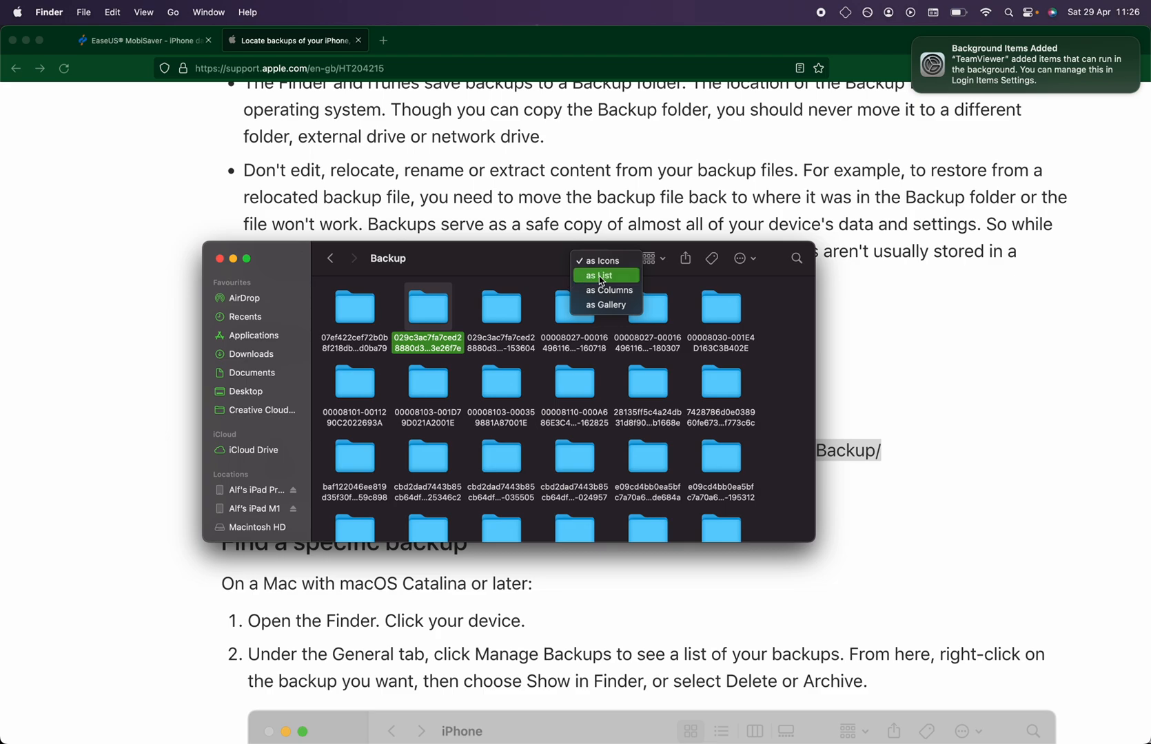
pyautogui.click(601, 276)
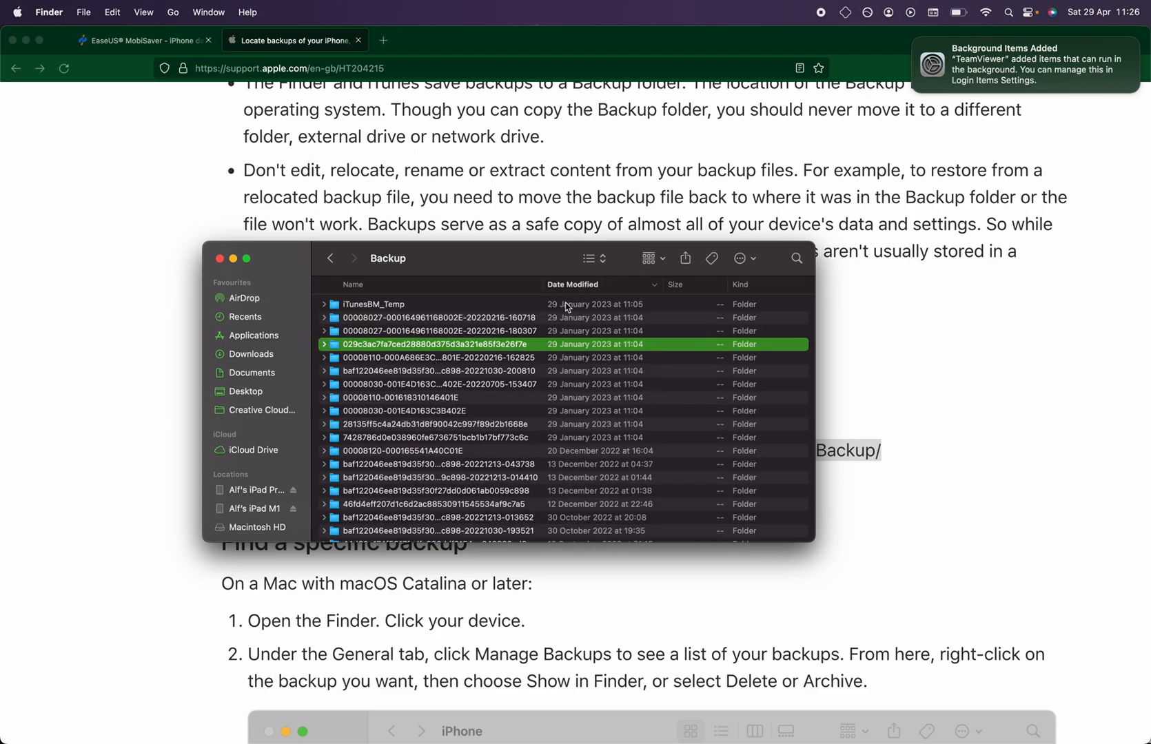
pyautogui.scroll(-3)
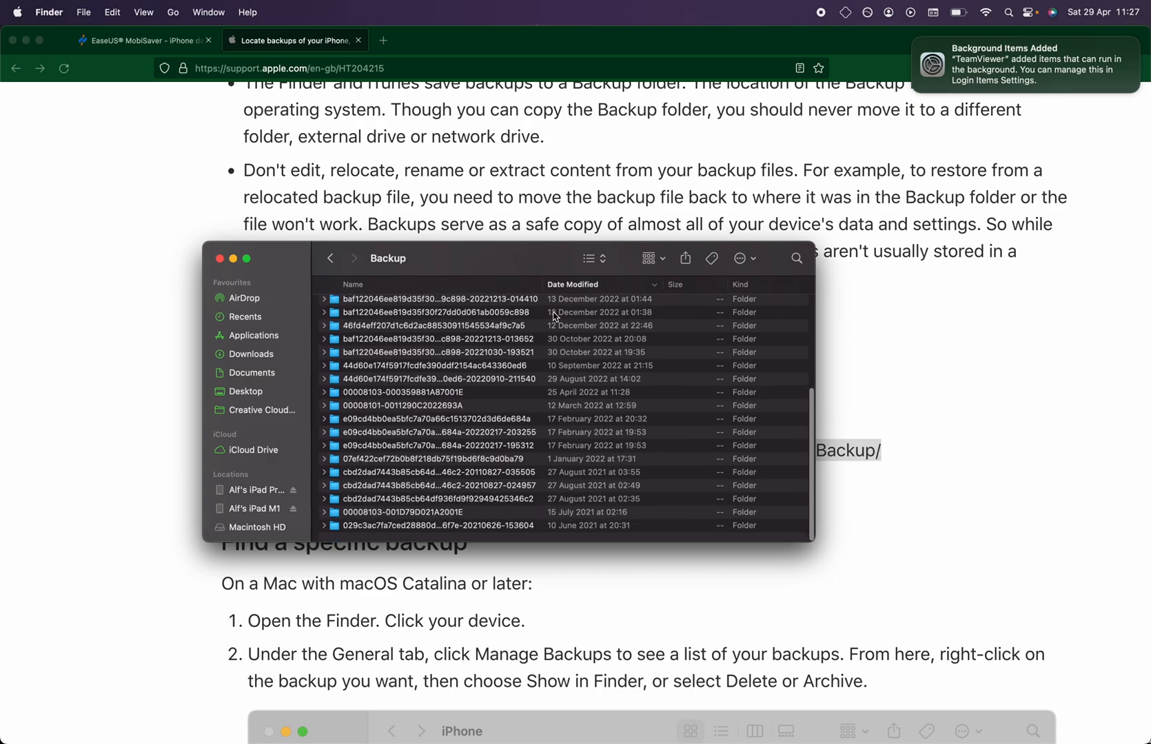
pyautogui.click(574, 284)
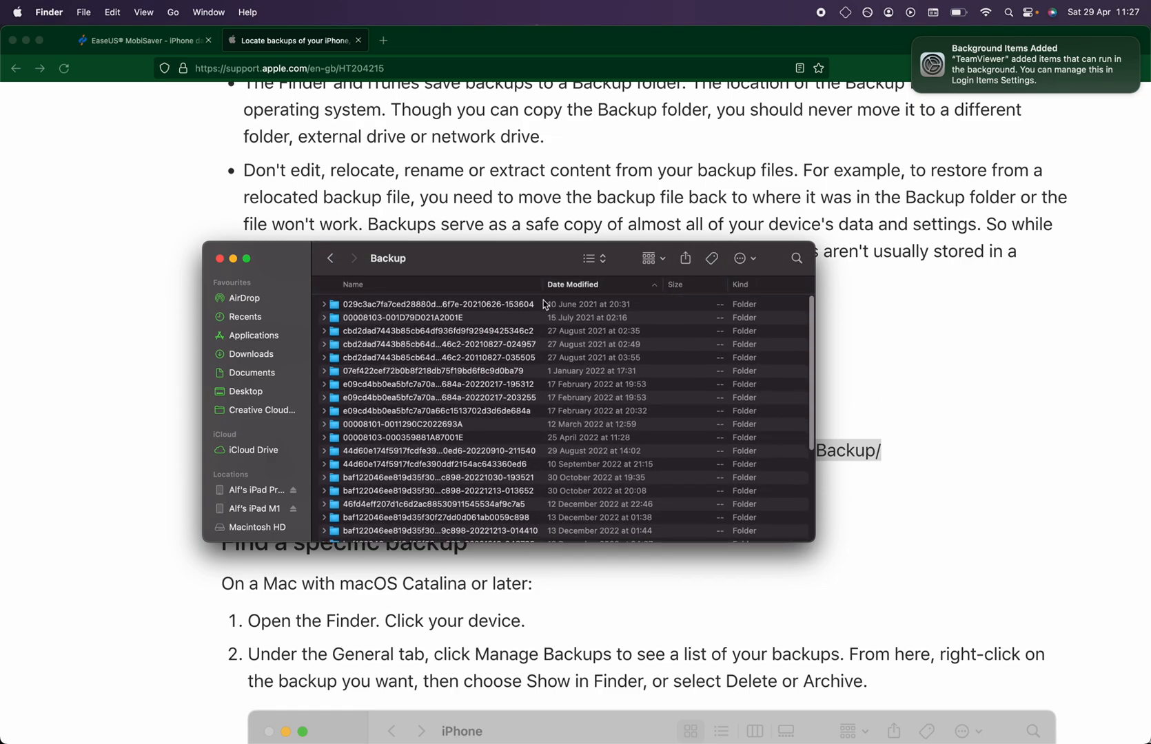
pyautogui.scroll(-3)
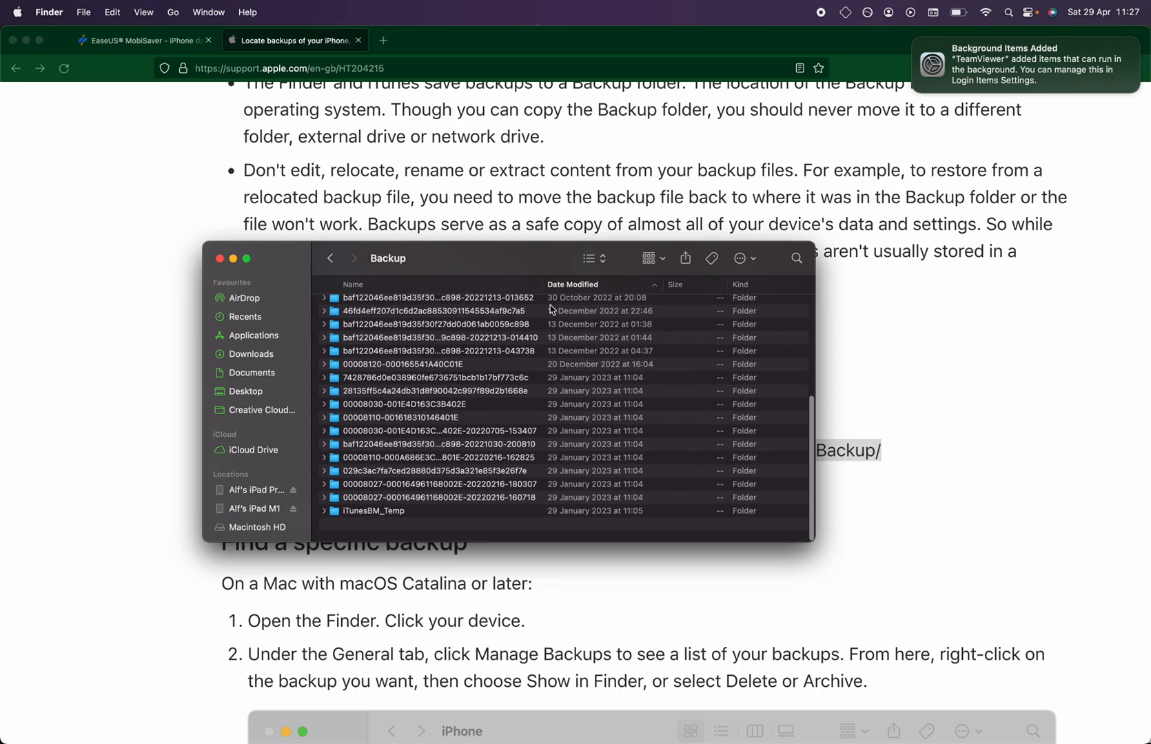
pyautogui.click(572, 284)
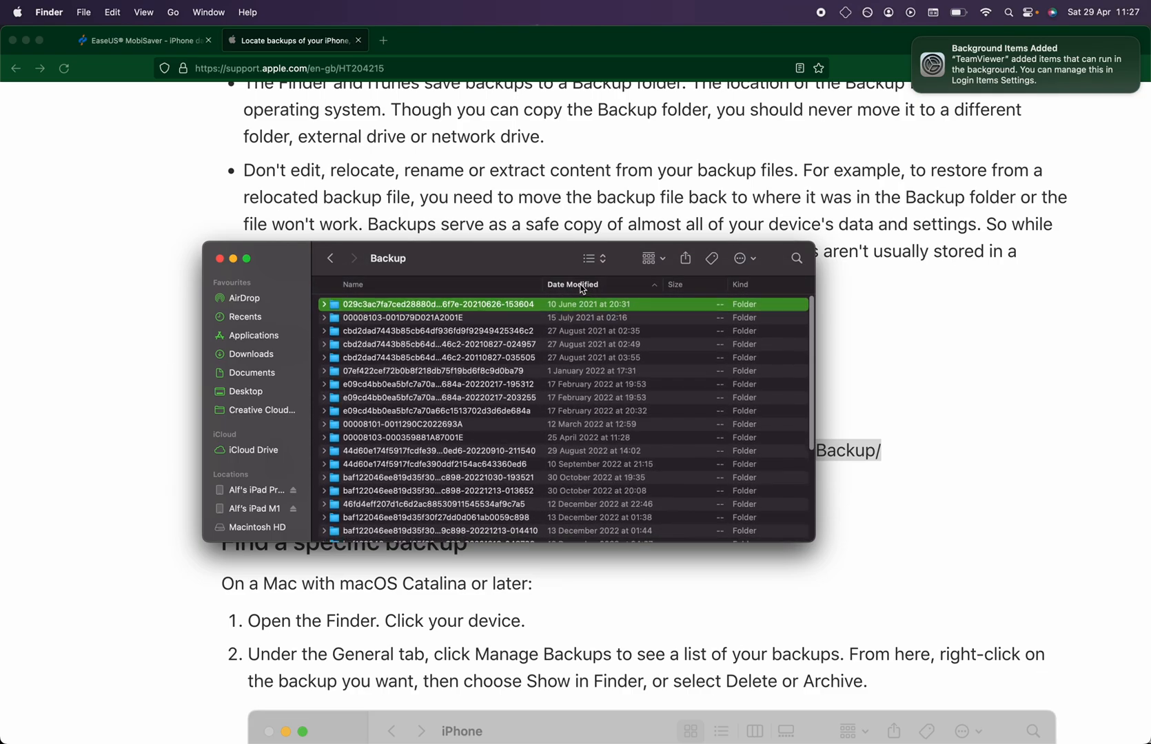
pyautogui.click(572, 284)
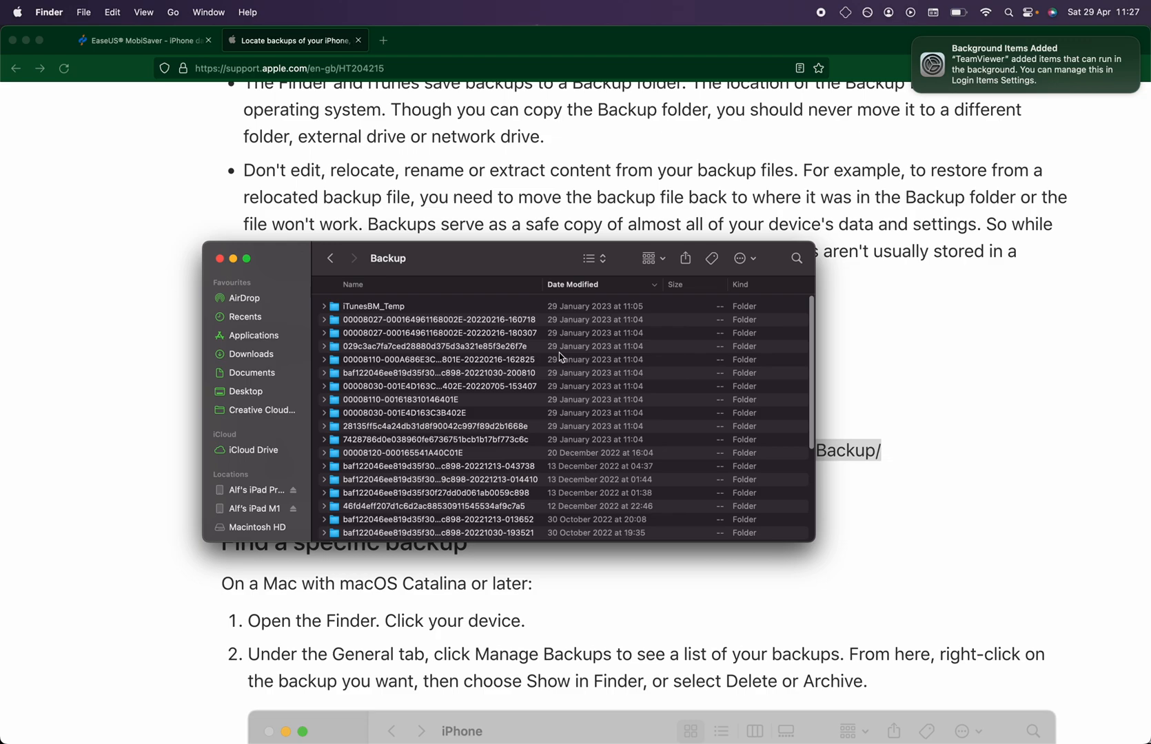
# Select the most recent device backup folder at the top of the list.
pyautogui.click(441, 438)
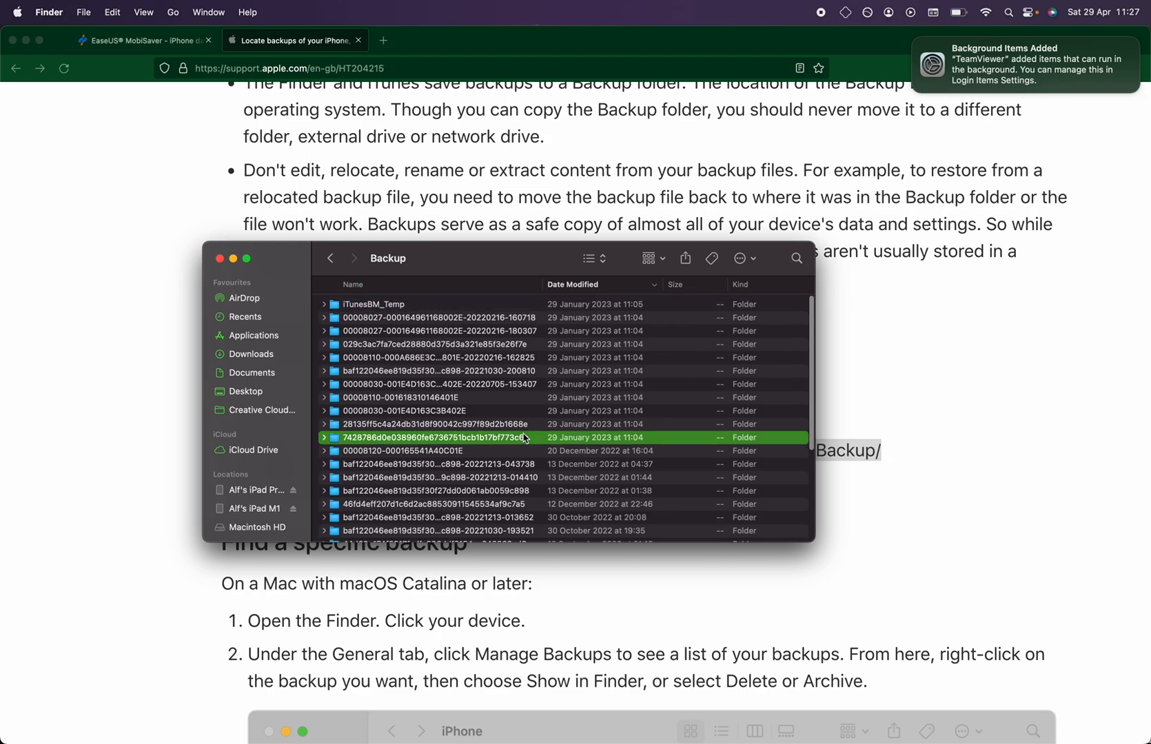
pyautogui.click(441, 317)
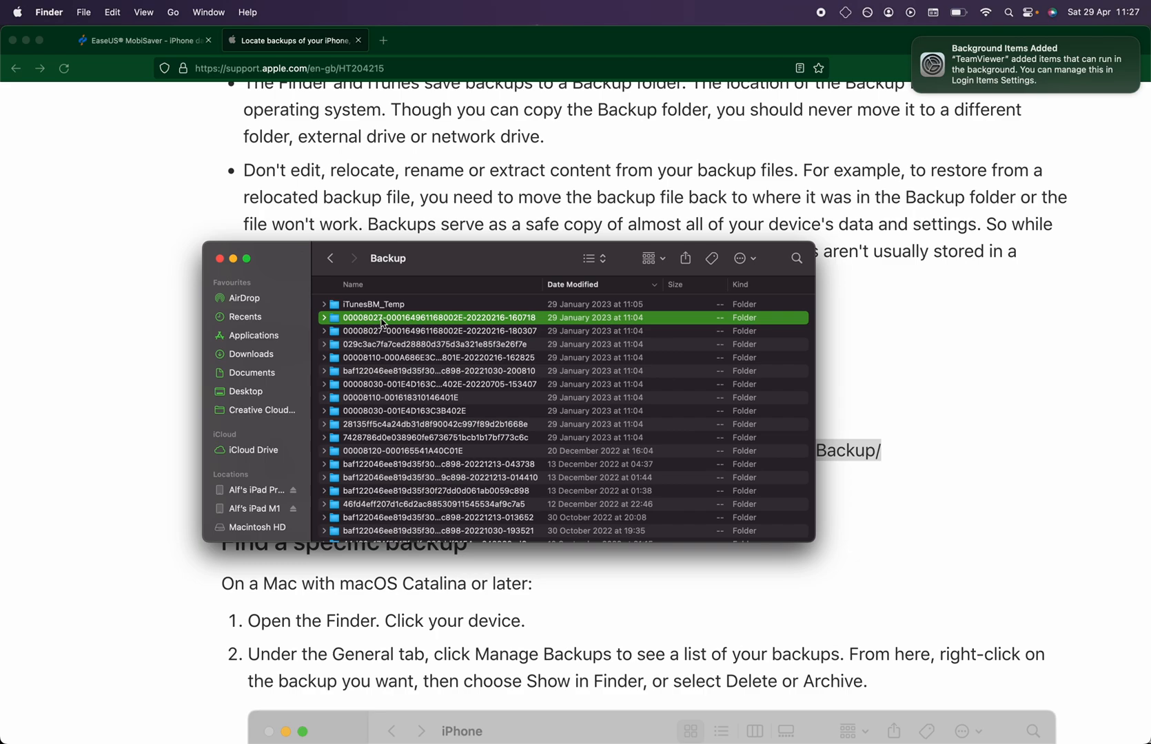
# Inside the 00008027… backup folder, scroll past the numbered folders and select Info.plist.
pyautogui.doubleClick(437, 317)
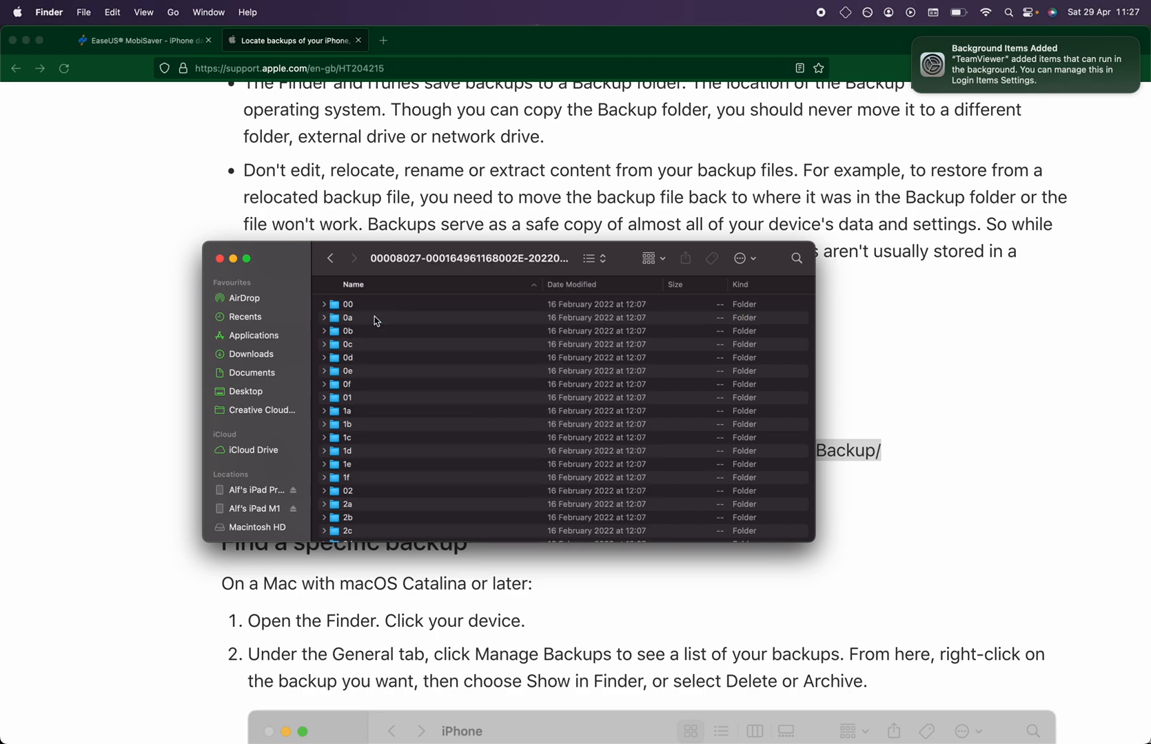
pyautogui.scroll(-3)
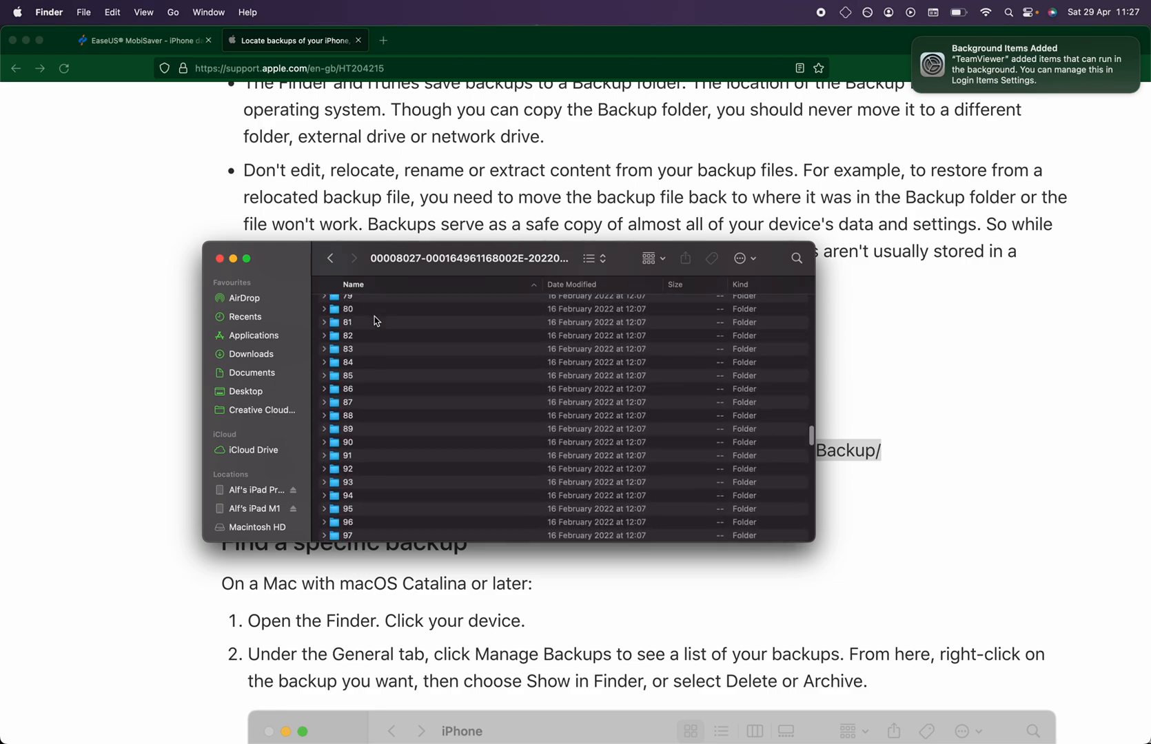
pyautogui.scroll(-3)
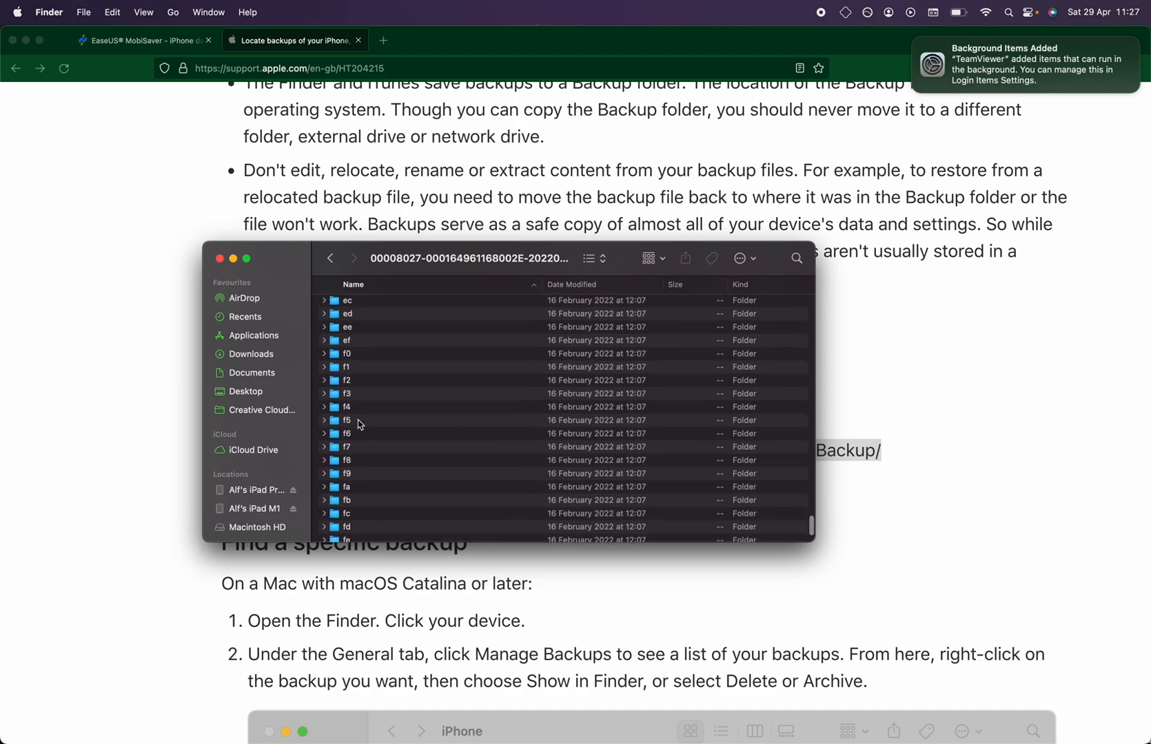
pyautogui.scroll(-3)
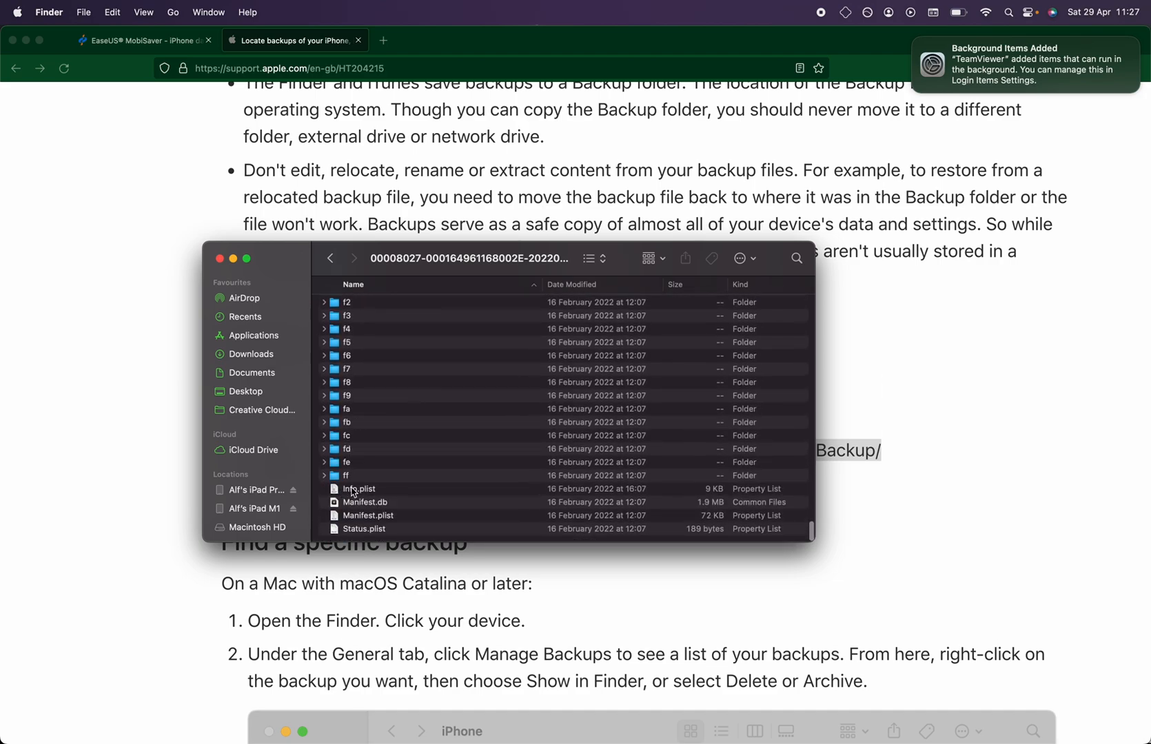
pyautogui.click(360, 490)
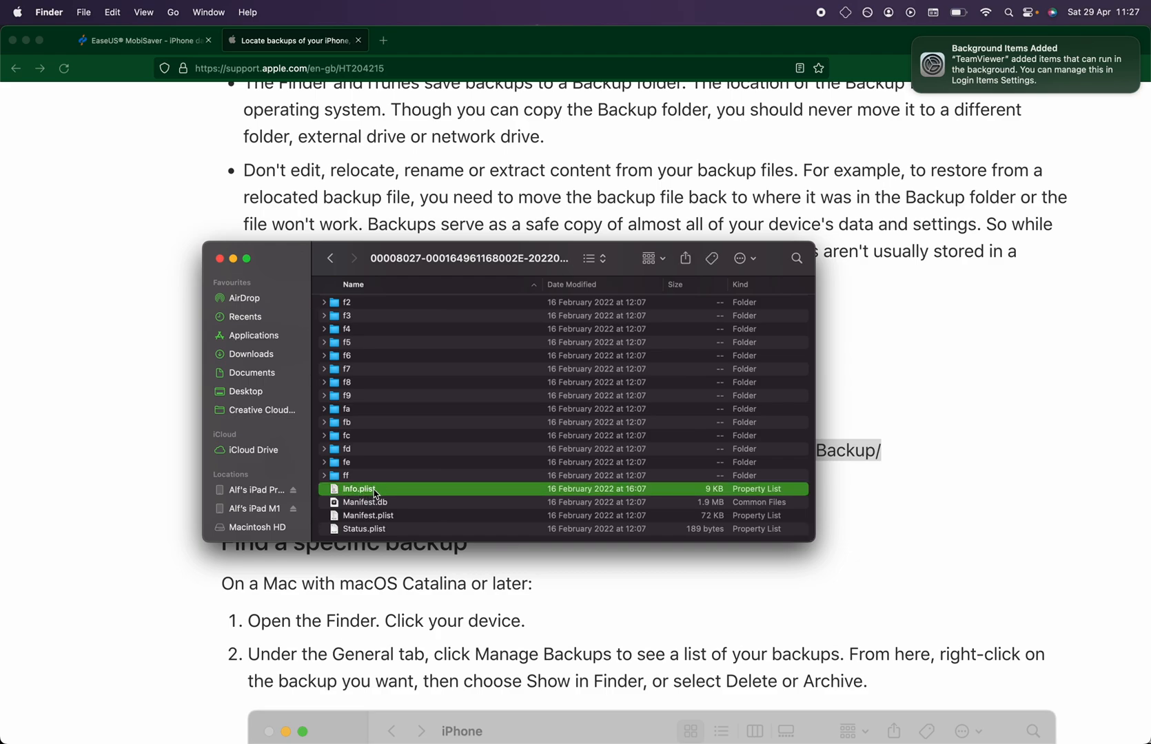
# Open Info.plist with TextEdit via Open With > Other… to read the iPad backup details.
pyautogui.rightClick(358, 488)
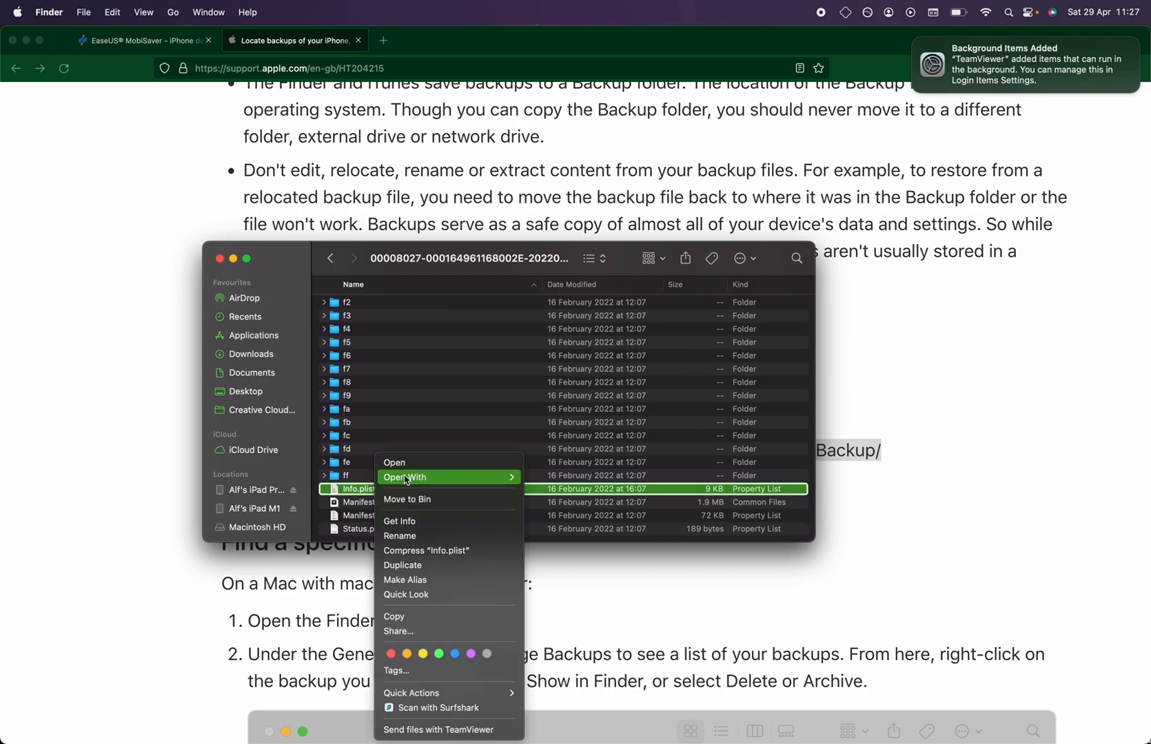
pyautogui.click(481, 415)
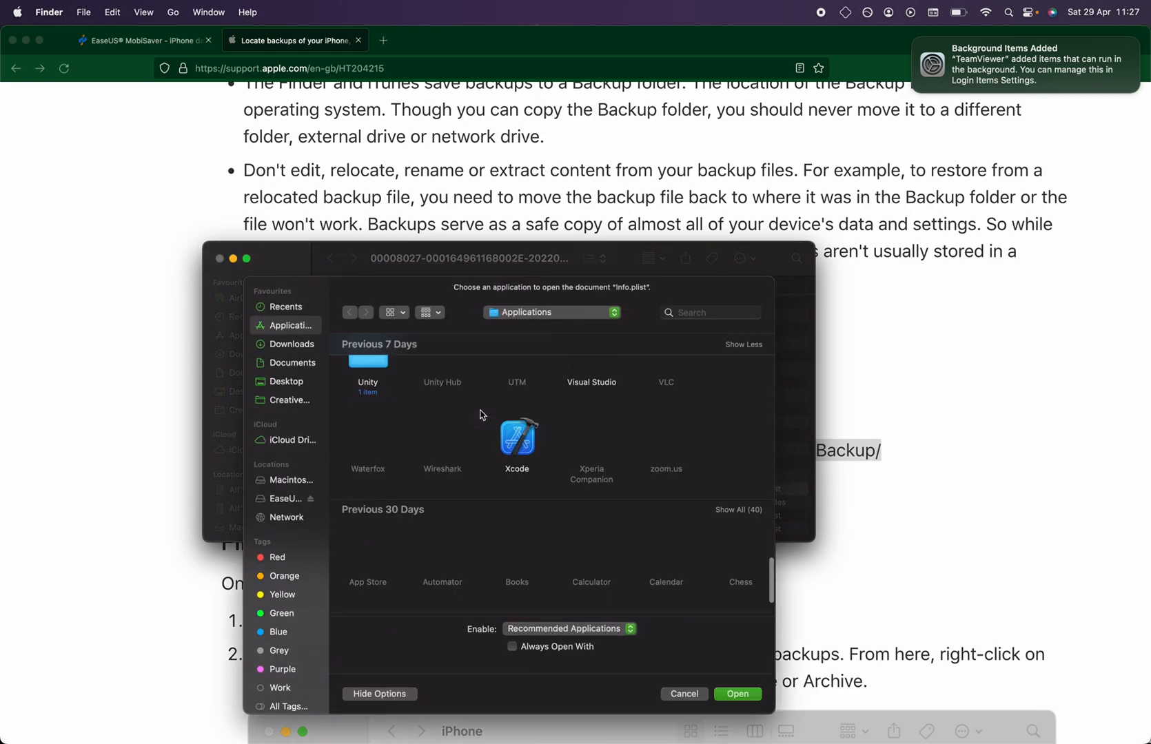
pyautogui.scroll(-3)
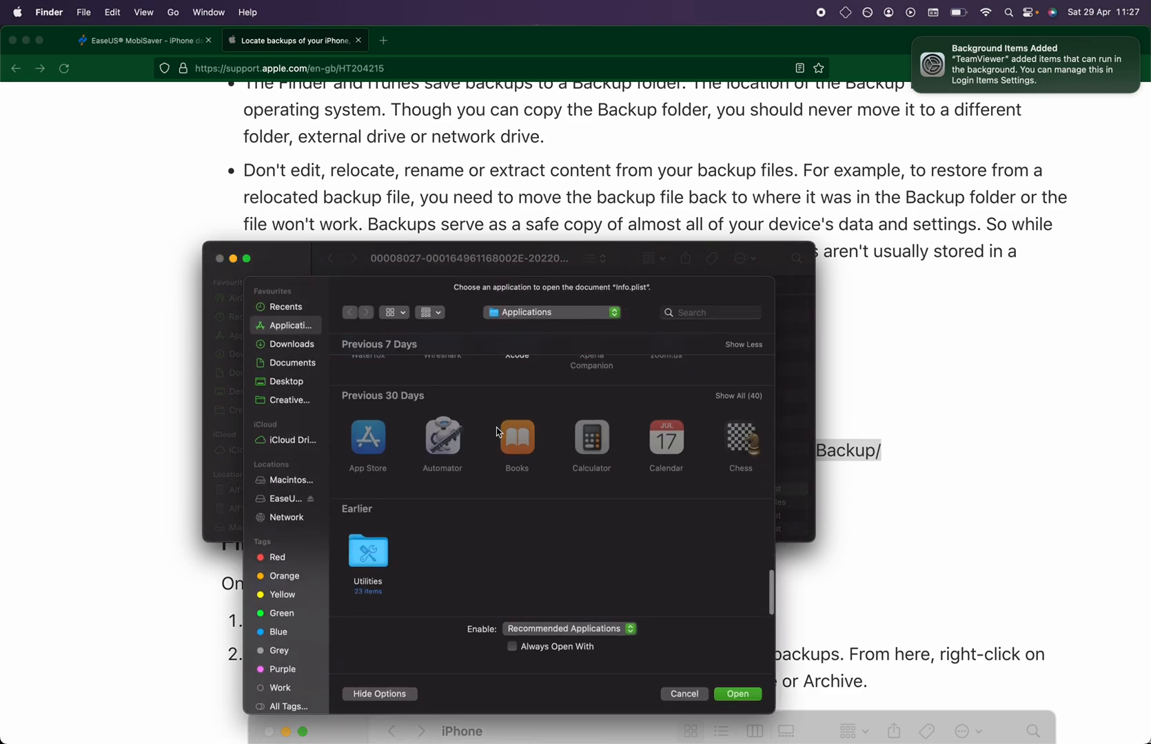
pyautogui.scroll(-3)
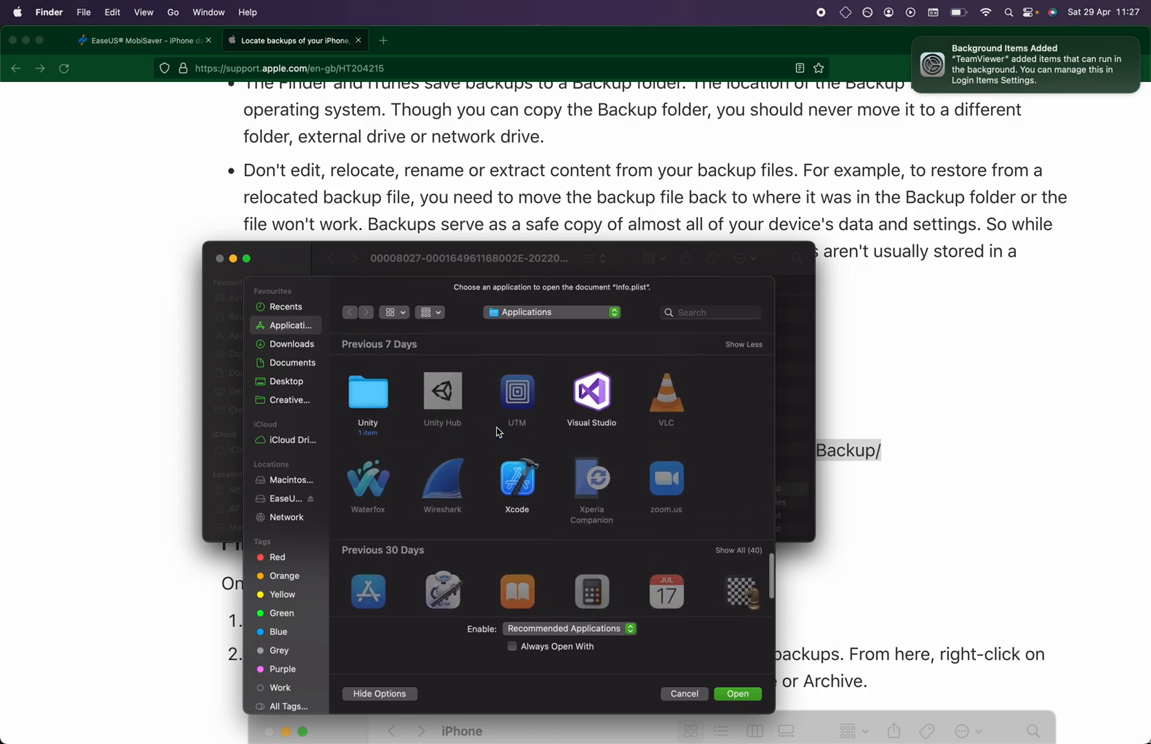
pyautogui.scroll(-3)
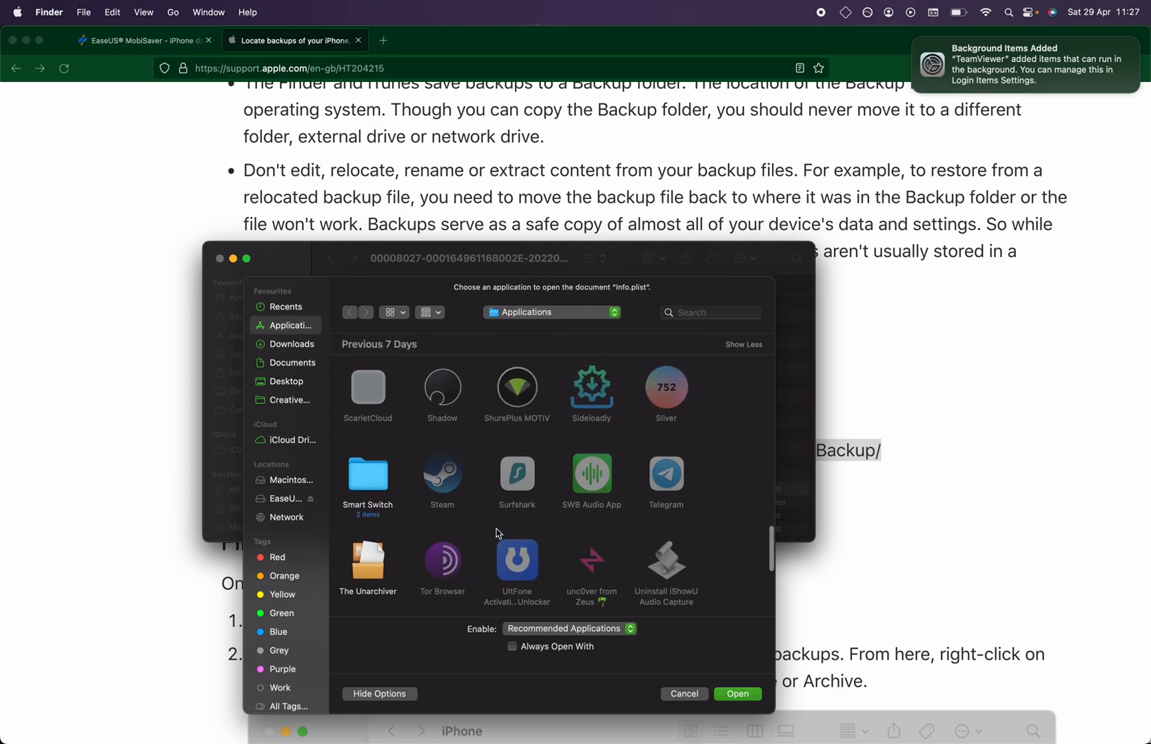
pyautogui.scroll(-3)
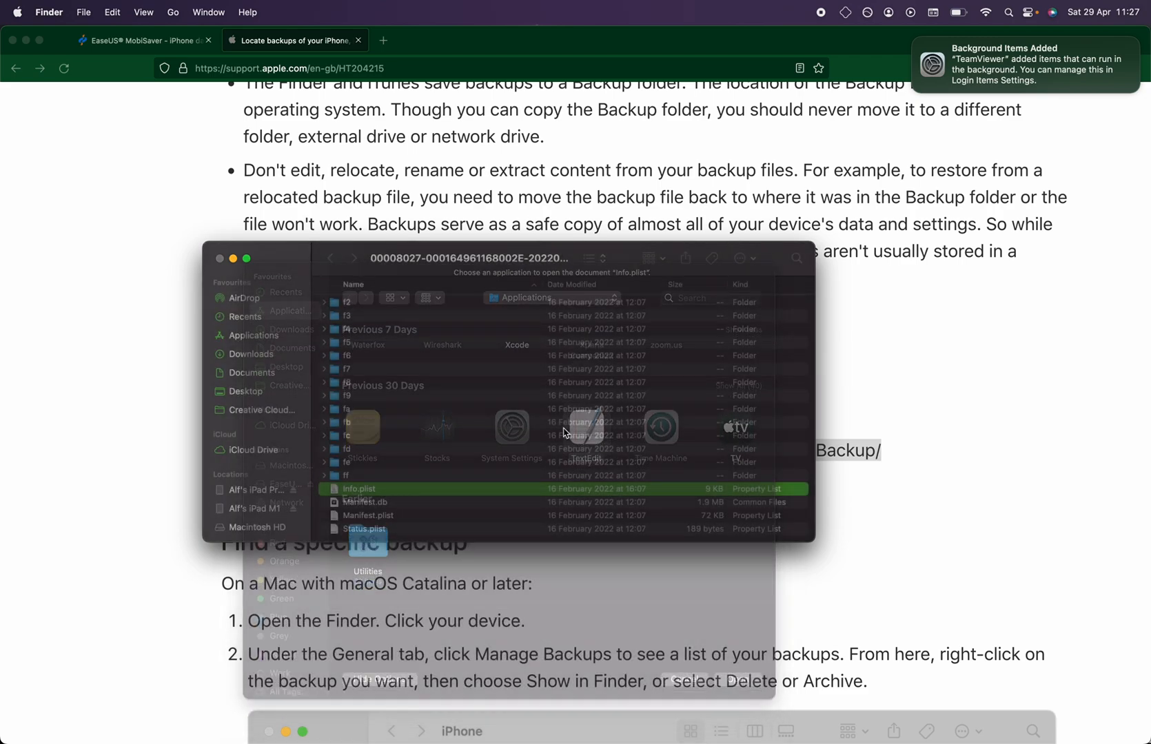
pyautogui.doubleClick(359, 489)
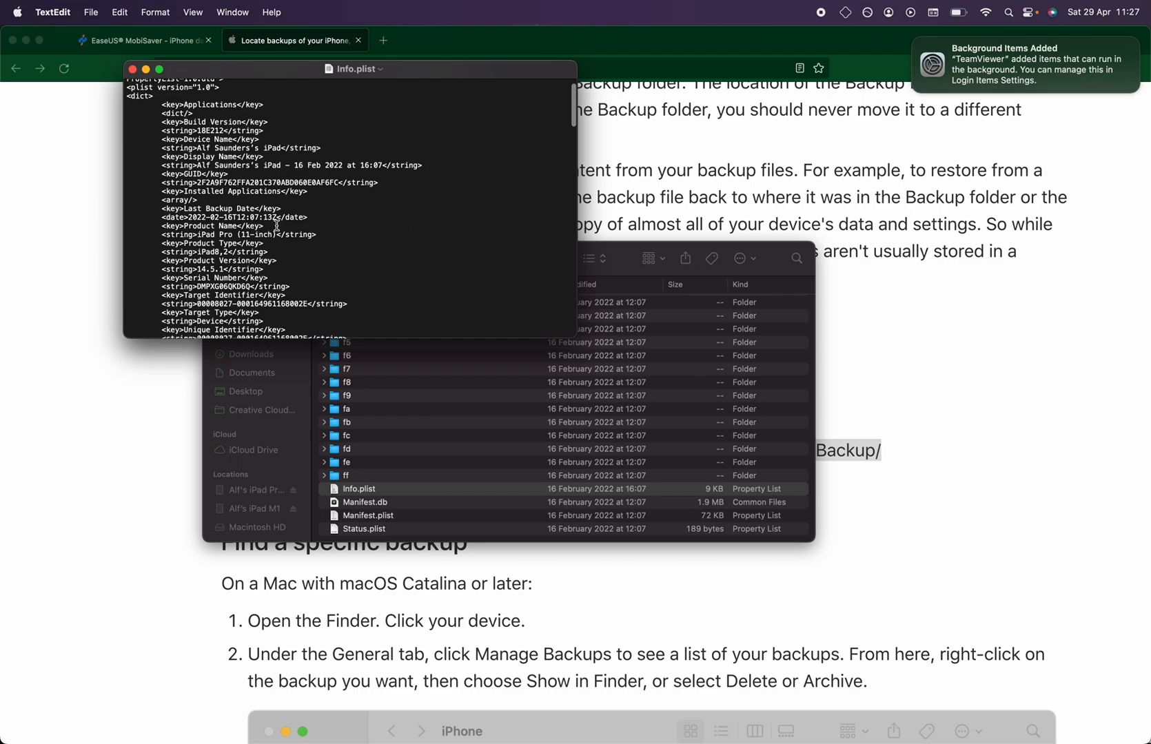
pyautogui.doubleClick(220, 234)
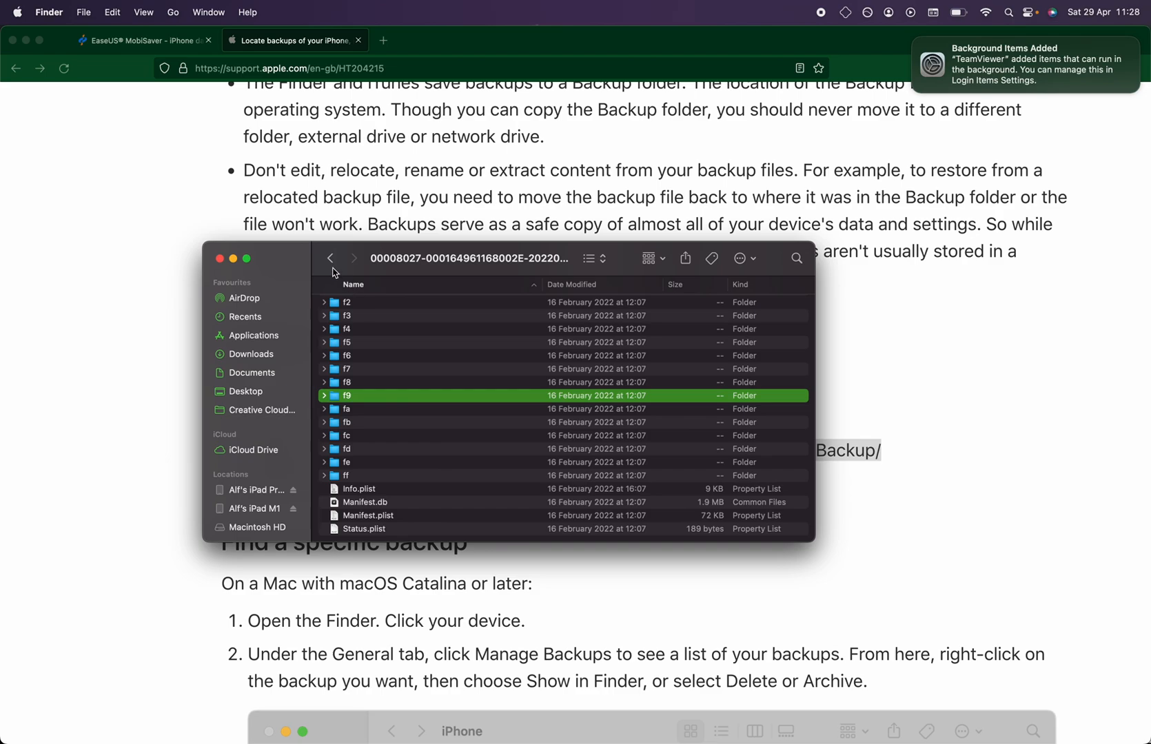
# Switch to the Firefox tab showing the EaseUS MobiSaver for iOS editions page.
pyautogui.click(331, 258)
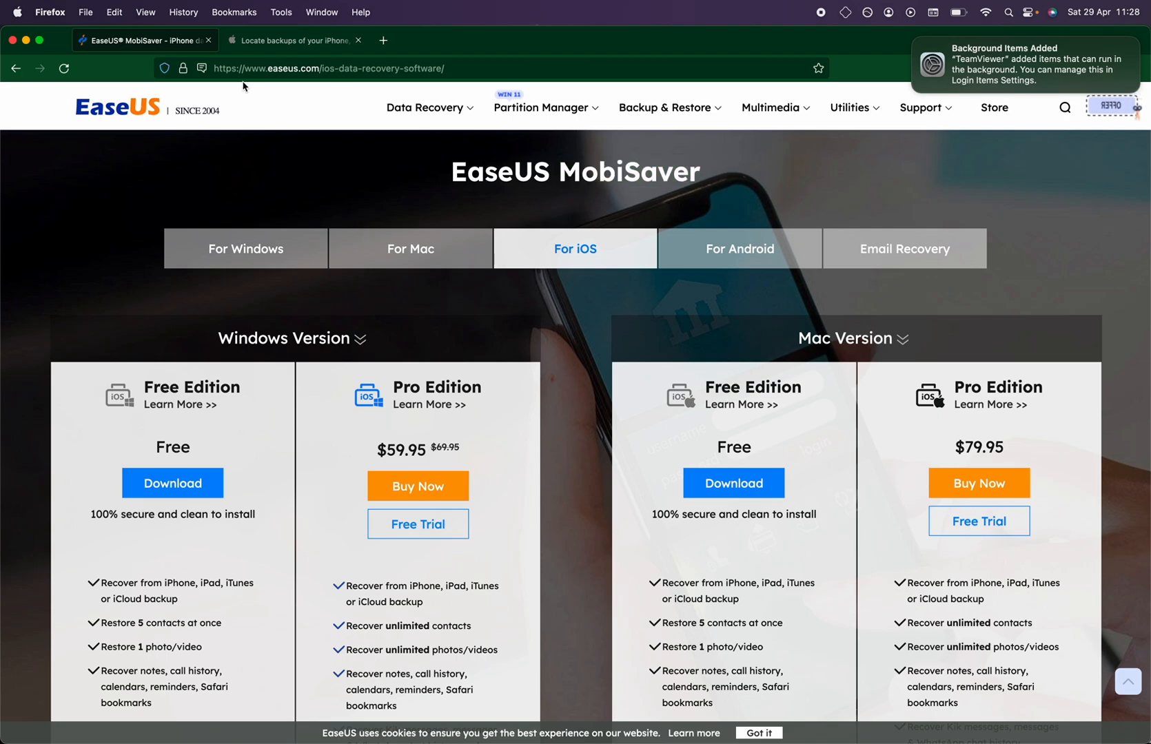
# Launch EaseUS MobiSaver and choose Recover from iTunes Backup, reaching the Full Disk Access prompt.
pyautogui.click(330, 69)
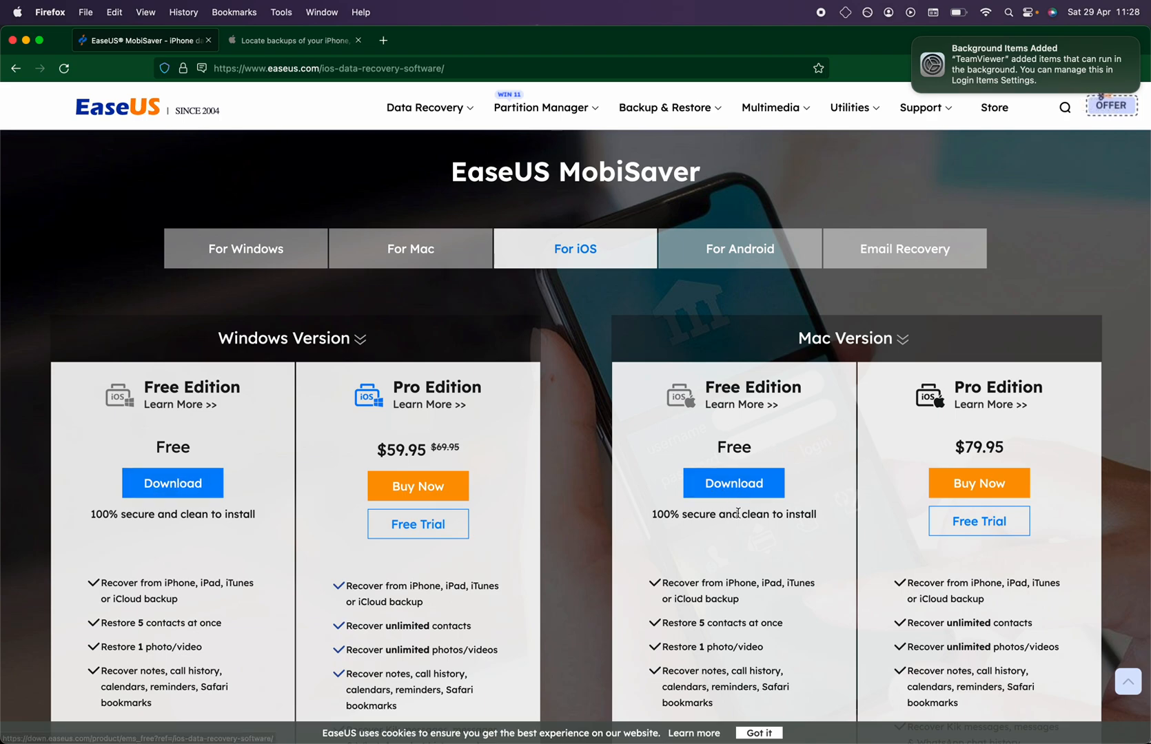
pyautogui.scroll(-3)
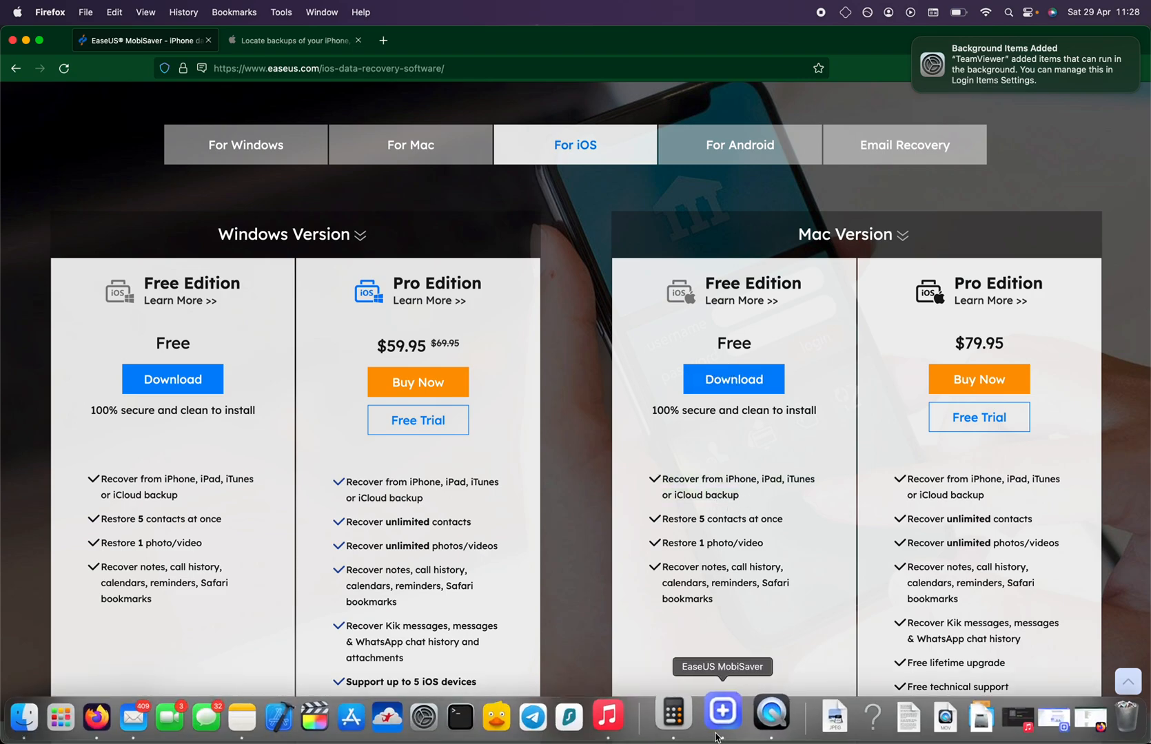
pyautogui.click(723, 713)
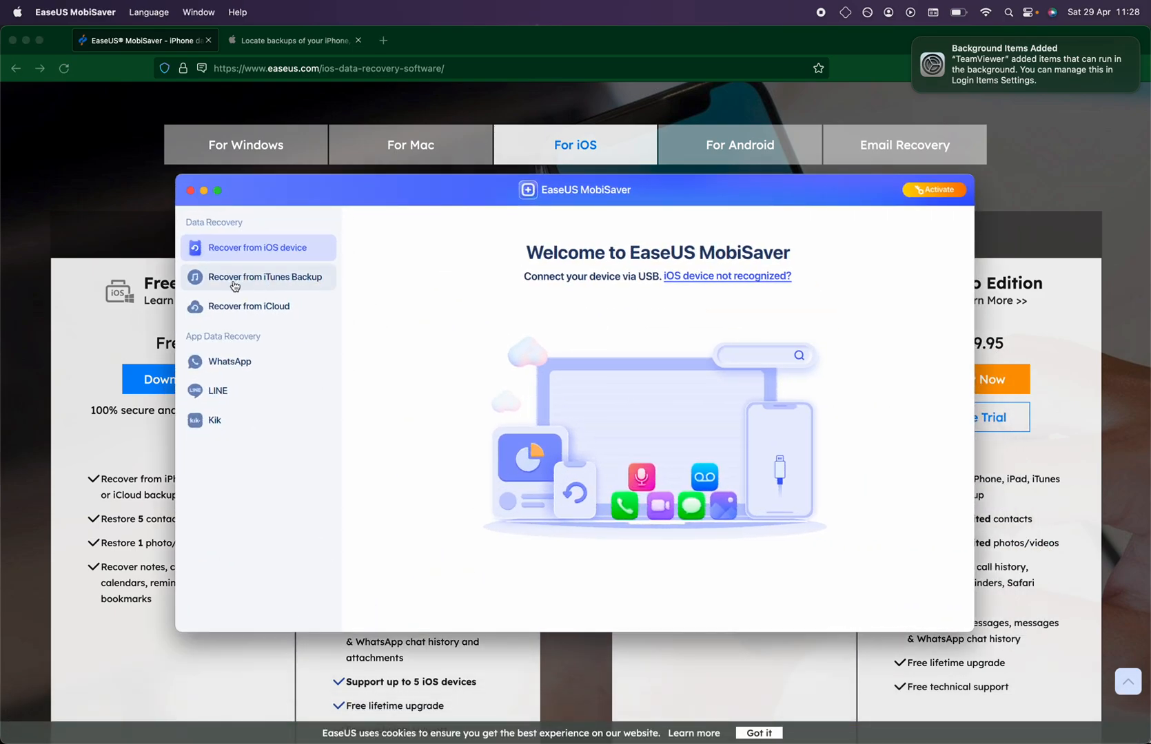
pyautogui.click(264, 277)
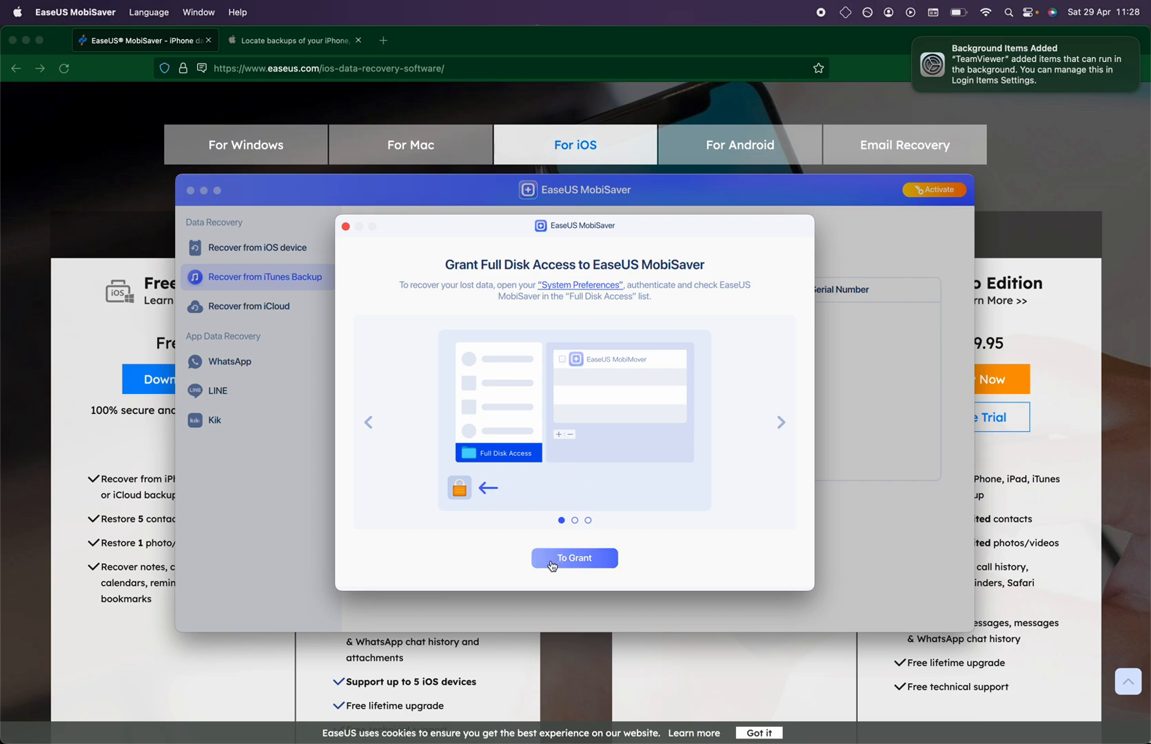
# Switch on Full Disk Access for EaseUS MobiSaver, confirm with the account password, and close System Settings.
pyautogui.click(575, 559)
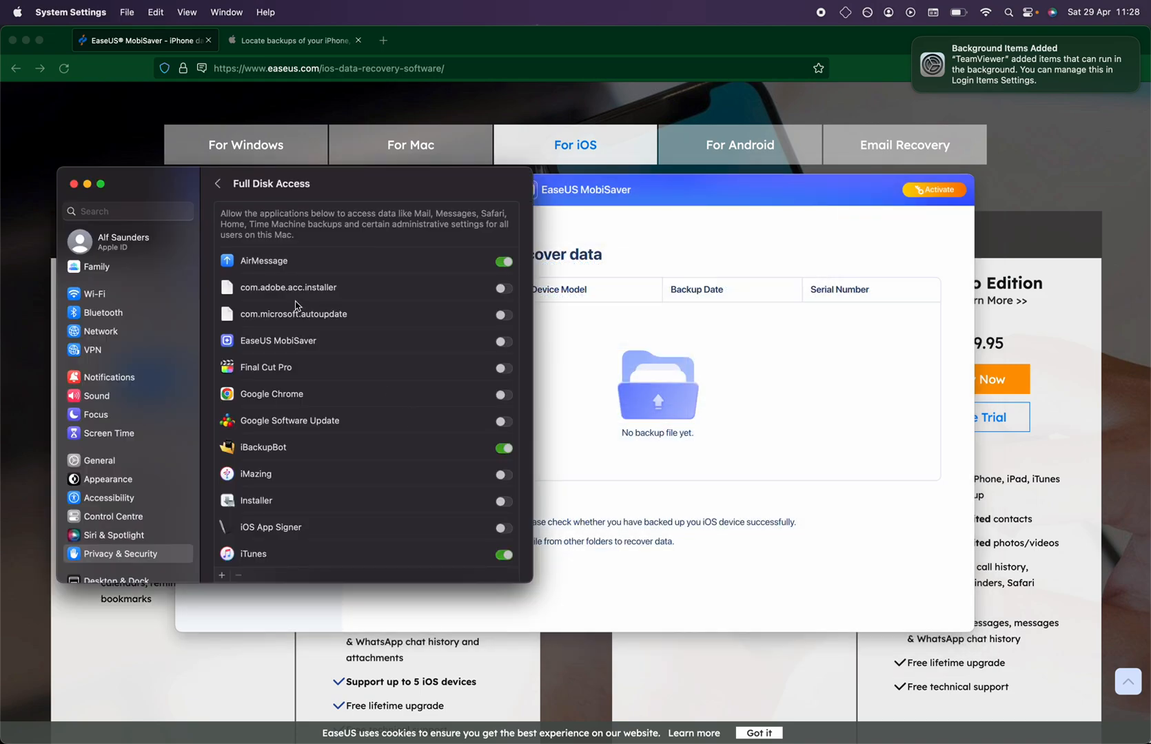
pyautogui.scroll(-3)
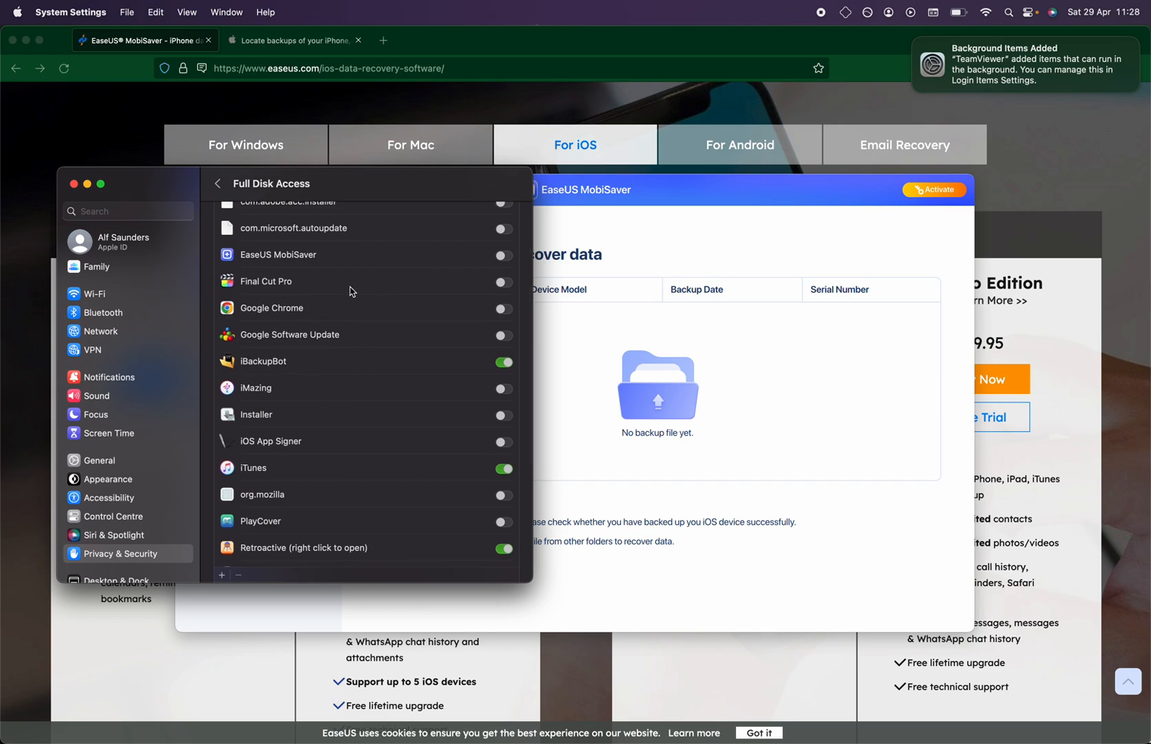
pyautogui.moveTo(260, 258)
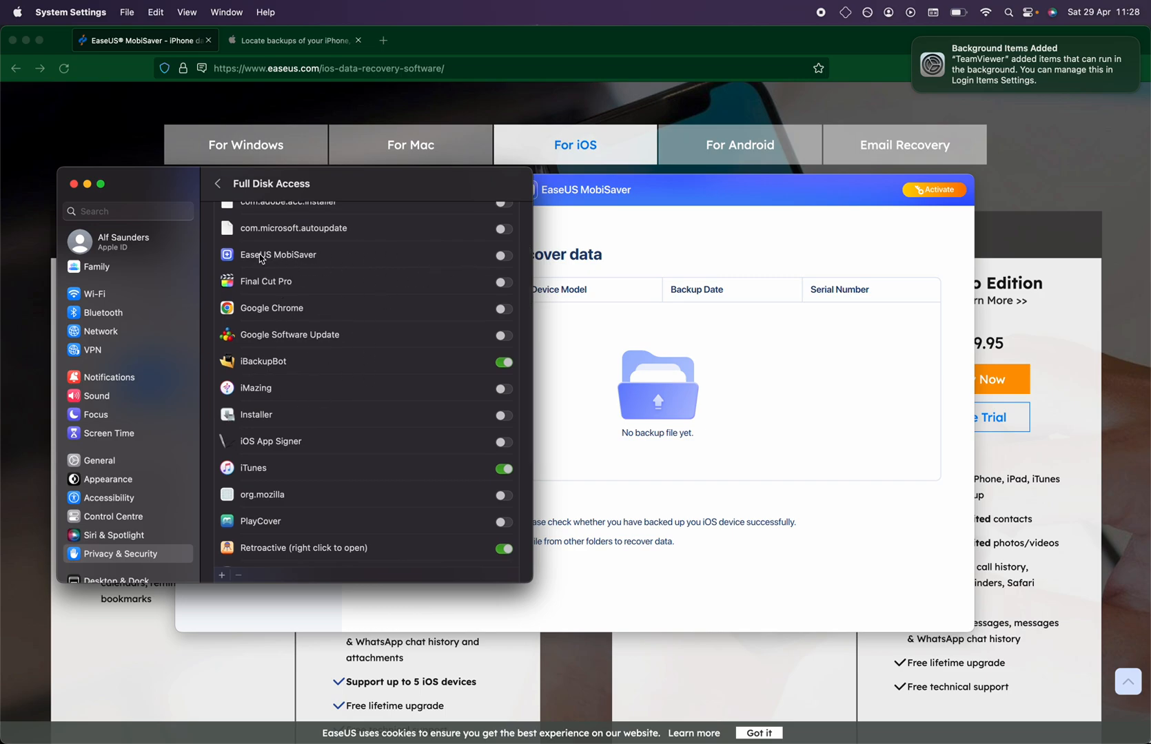
pyautogui.click(503, 255)
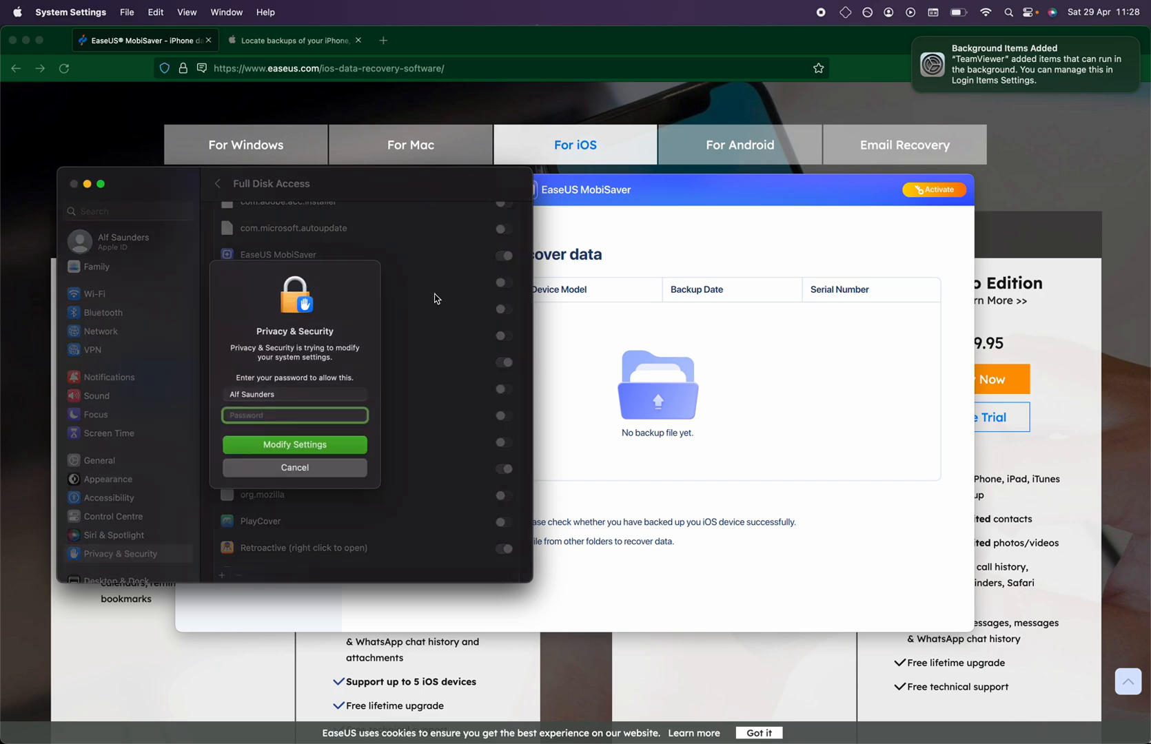
pyautogui.write('password')
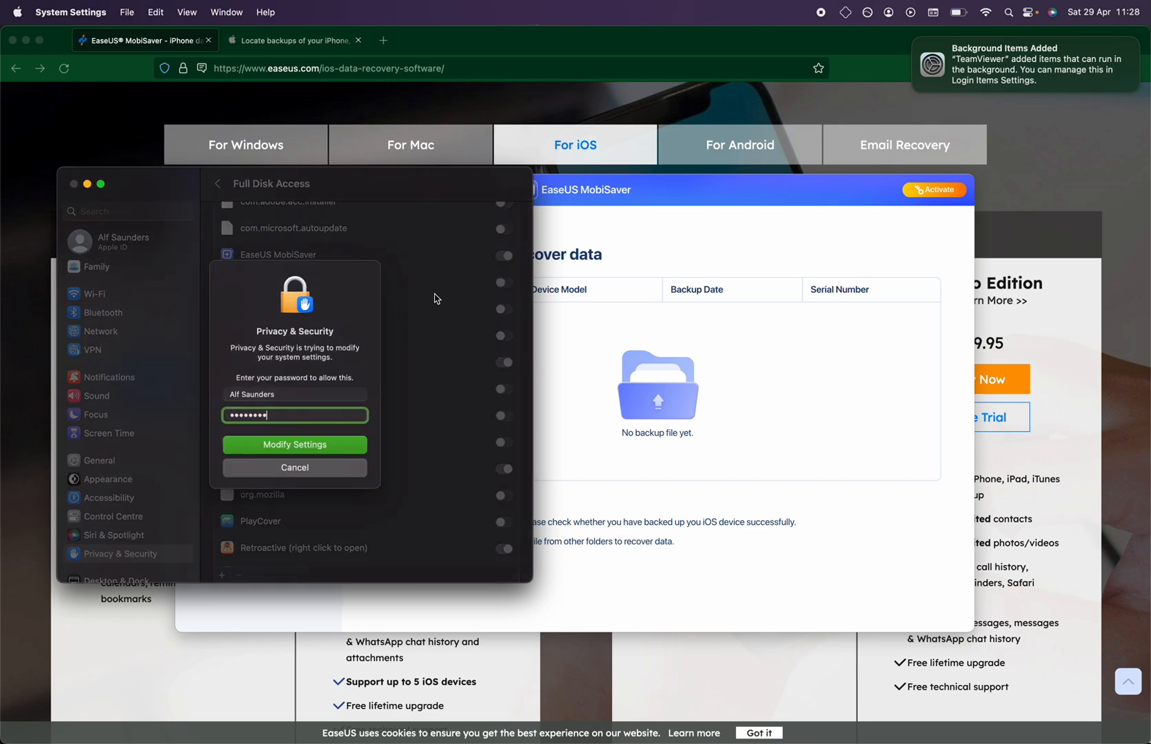
pyautogui.click(295, 445)
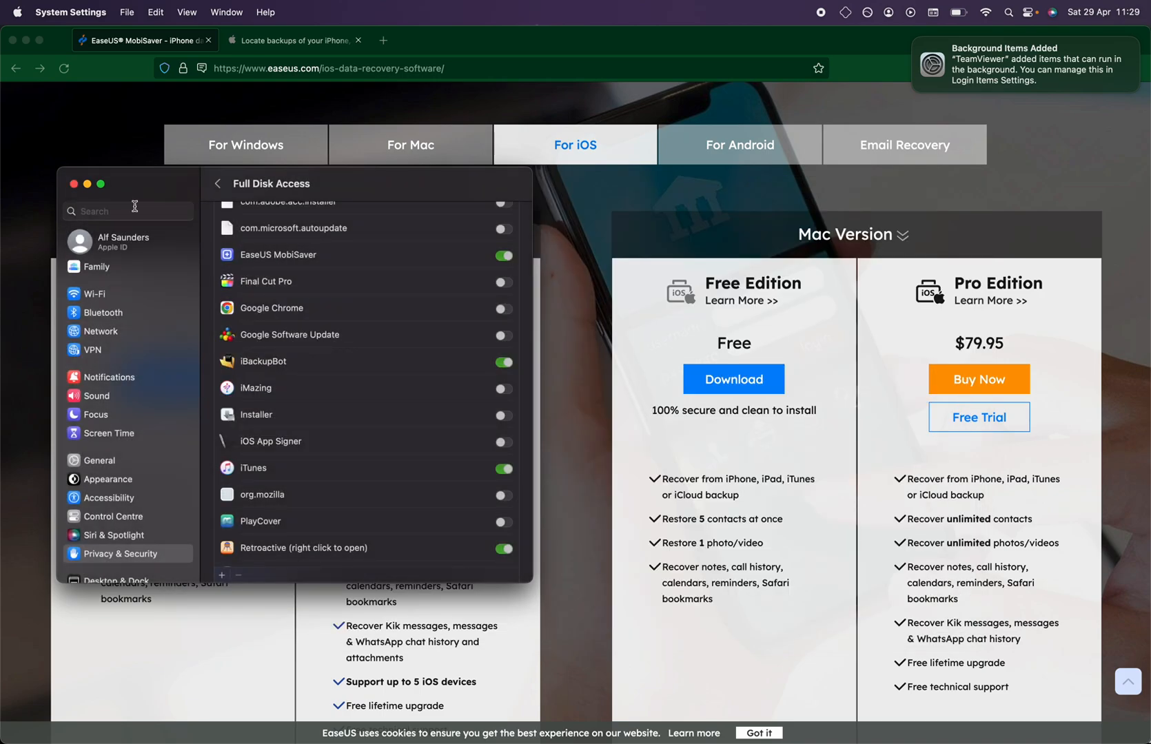
pyautogui.click(743, 713)
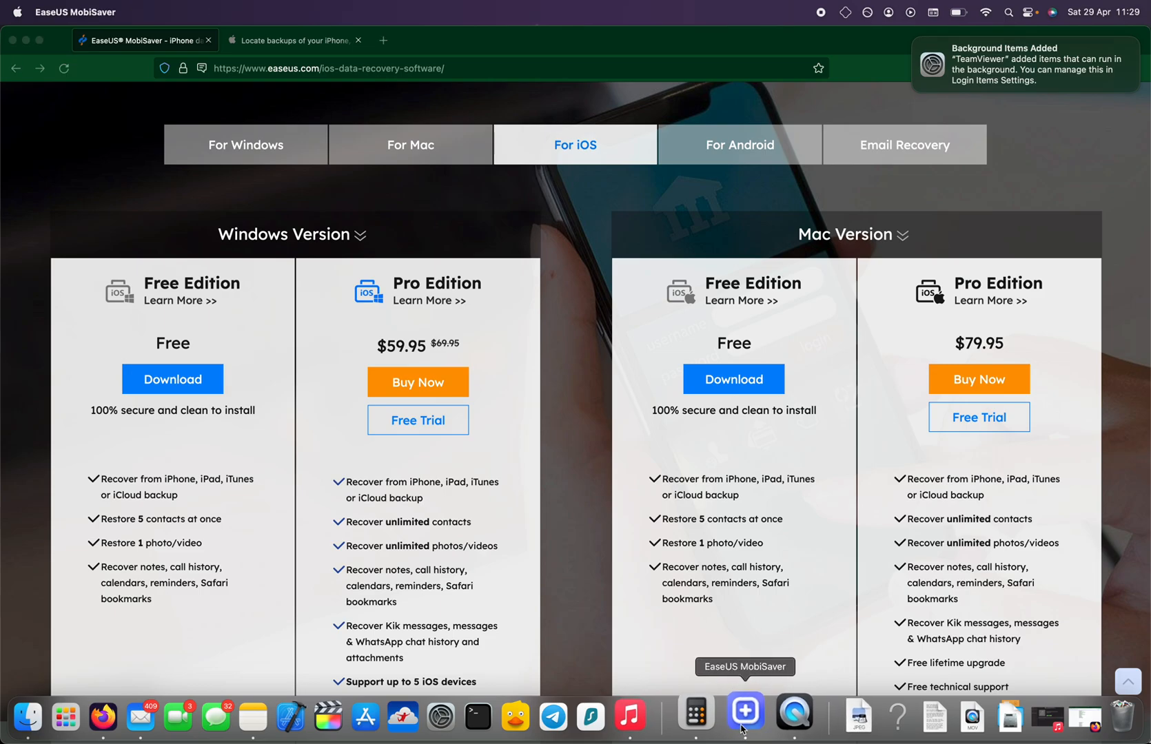
# Relaunch MobiSaver, choose Recover from iTunes Backup, and start recovery from the selected backup.
pyautogui.click(744, 711)
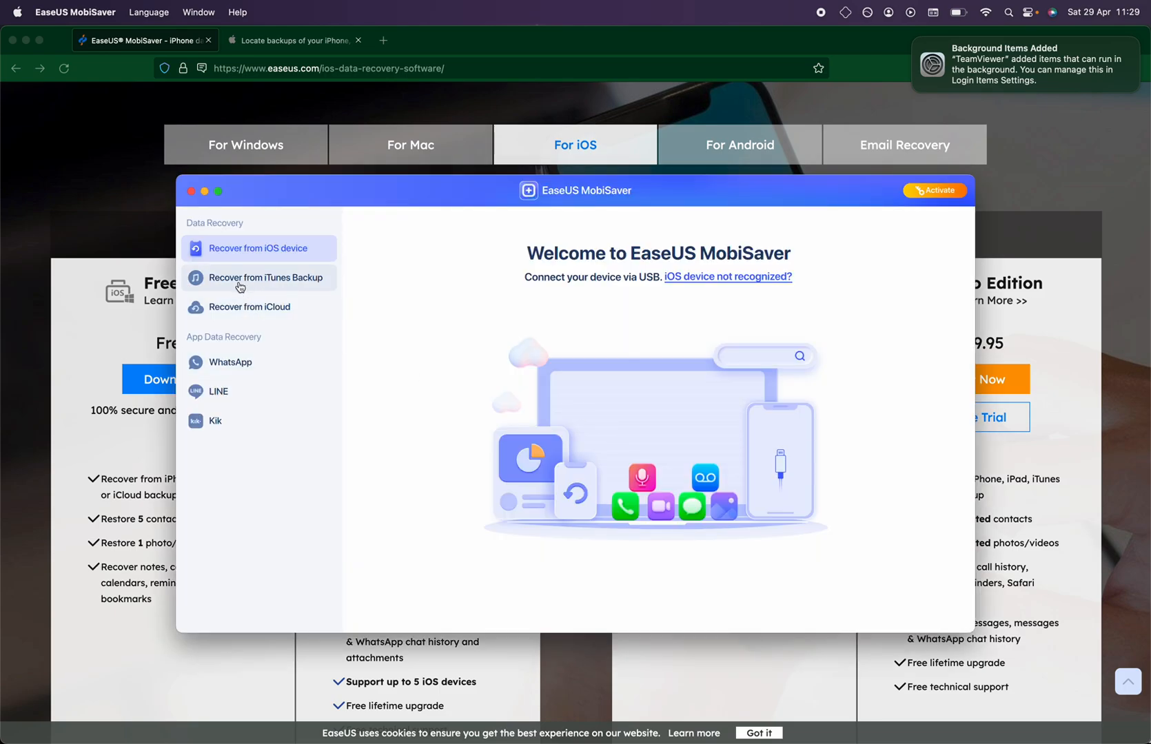
pyautogui.click(266, 277)
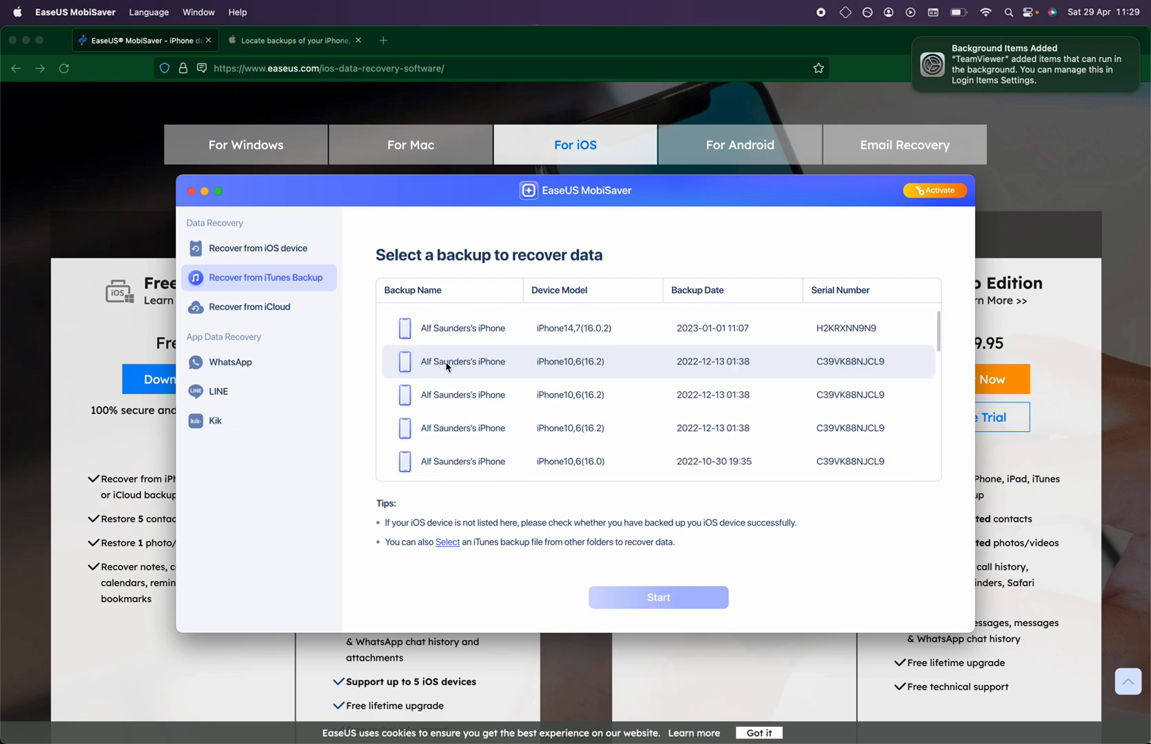
pyautogui.scroll(-3)
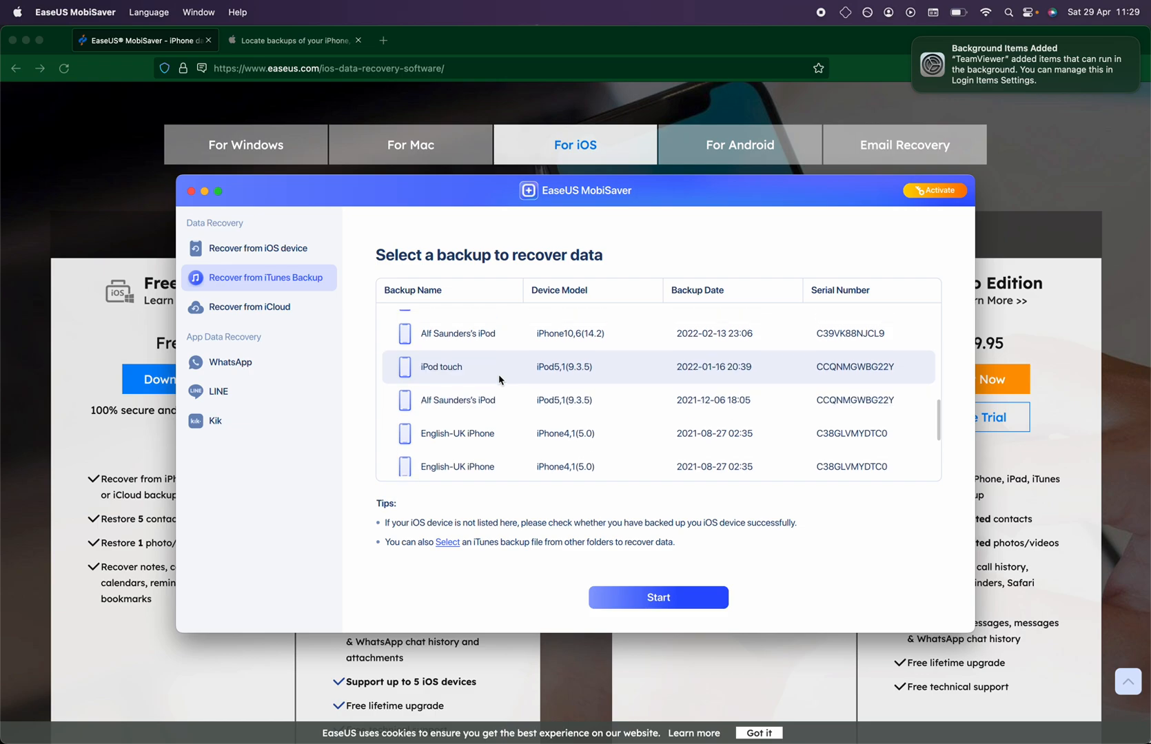
pyautogui.click(658, 596)
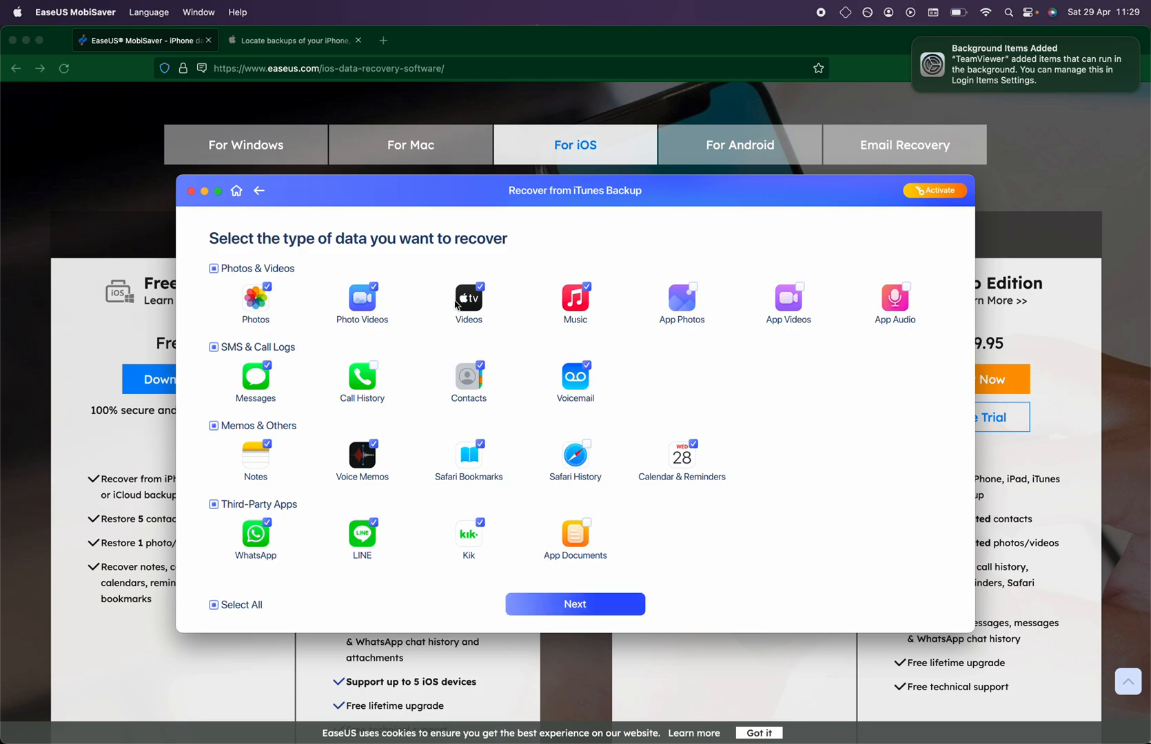
pyautogui.moveTo(510, 500)
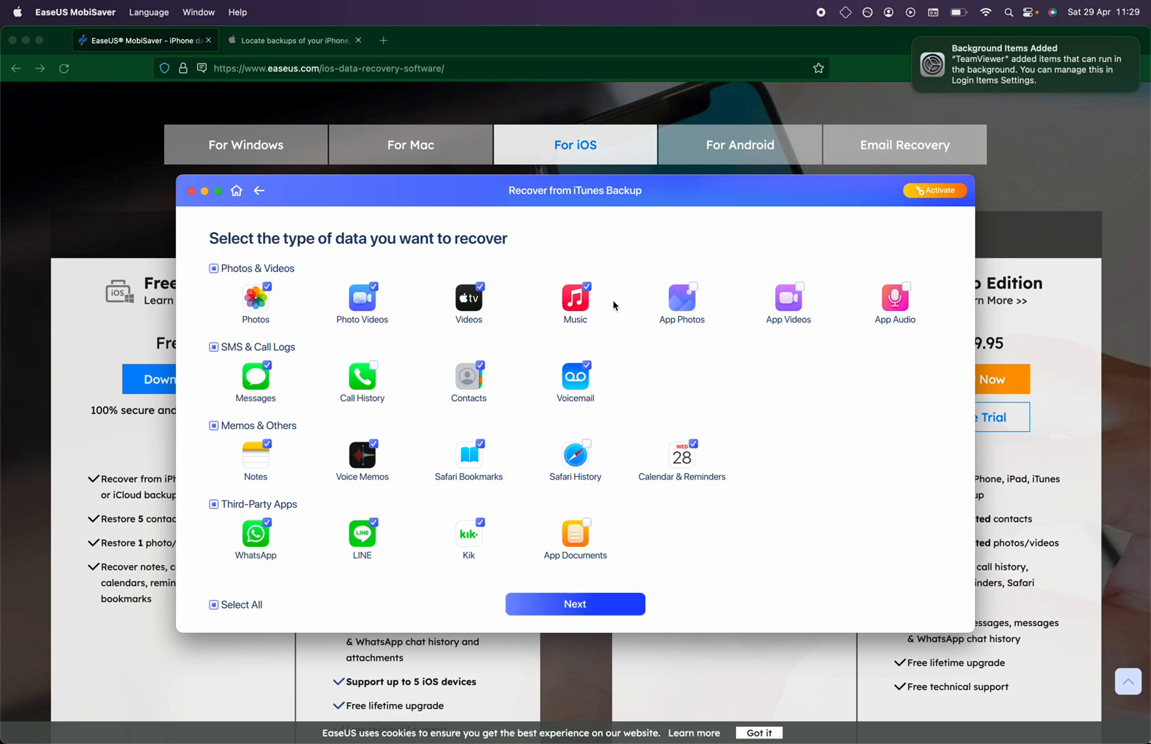
# Scan the backup with the default data types, getting results with 6 photos found.
pyautogui.click(575, 603)
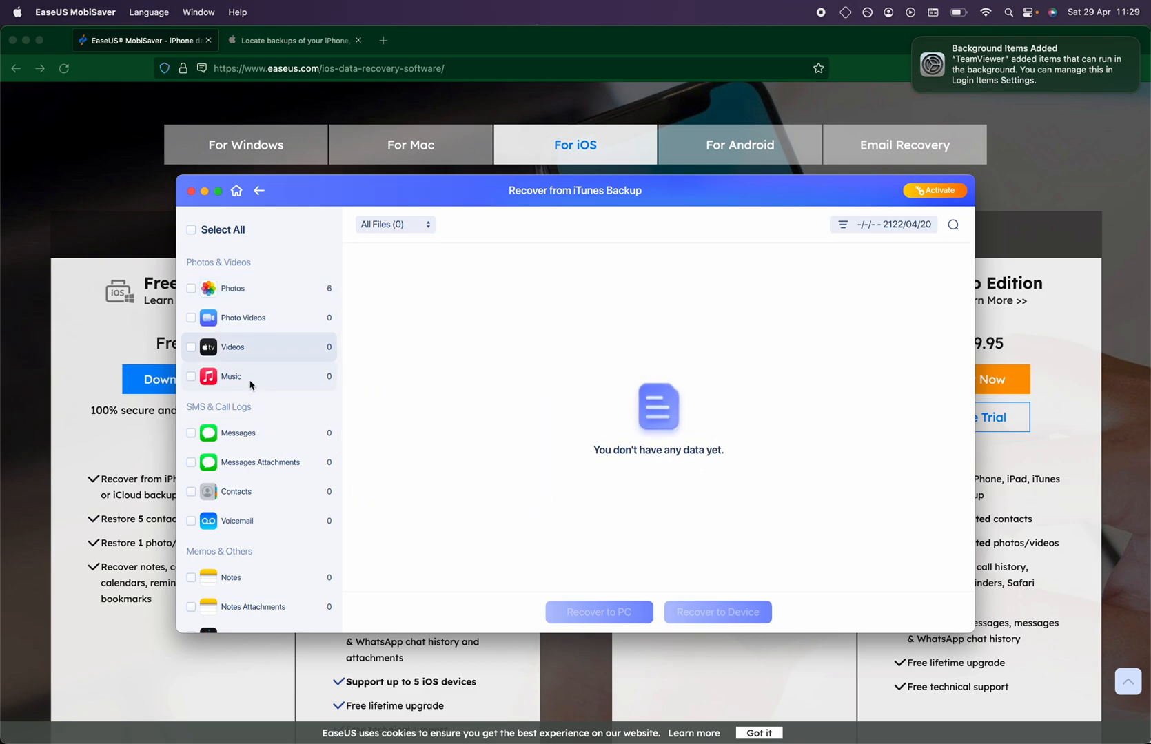
# Review the 188 calendar events, select all six recovered photos and choose Recover to PC, reaching the Activate dialog.
pyautogui.scroll(-3)
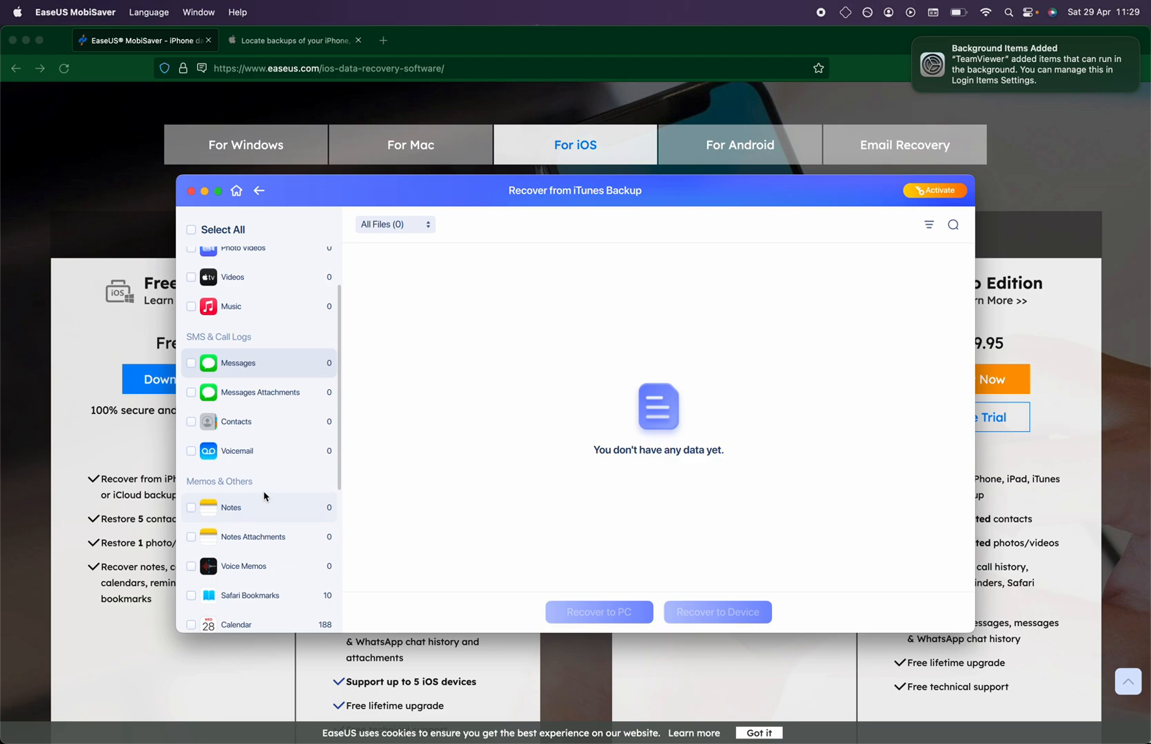
pyautogui.scroll(-3)
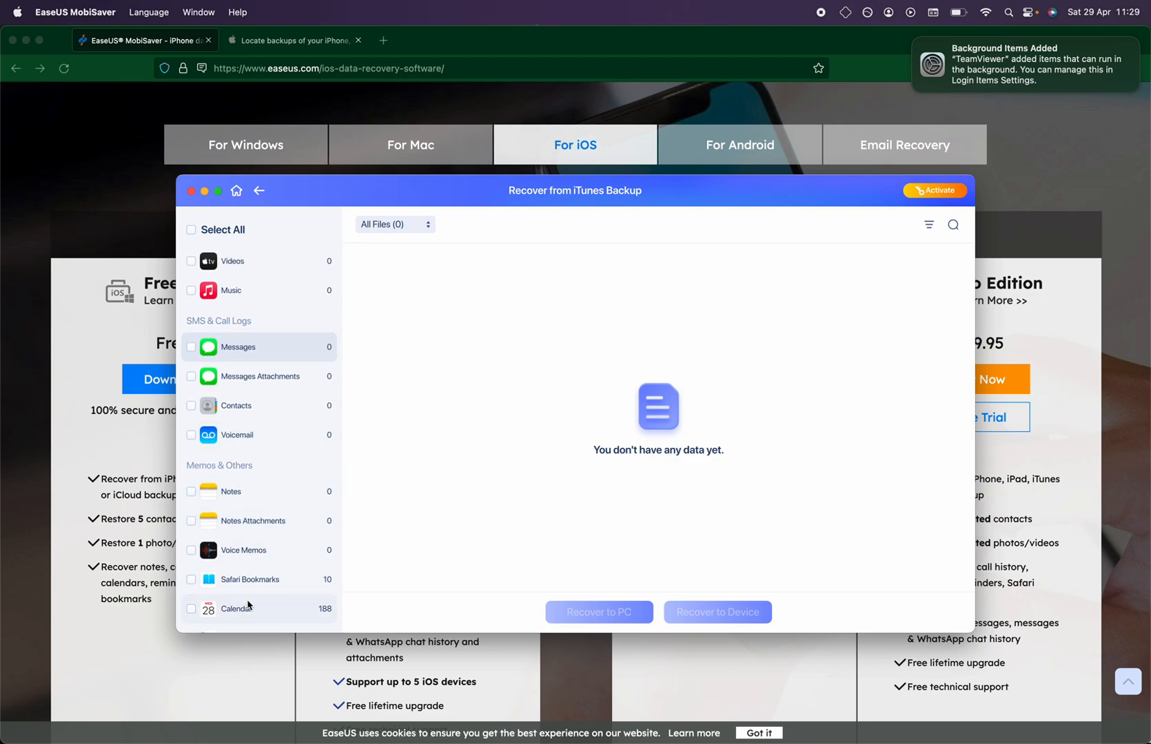
pyautogui.click(236, 608)
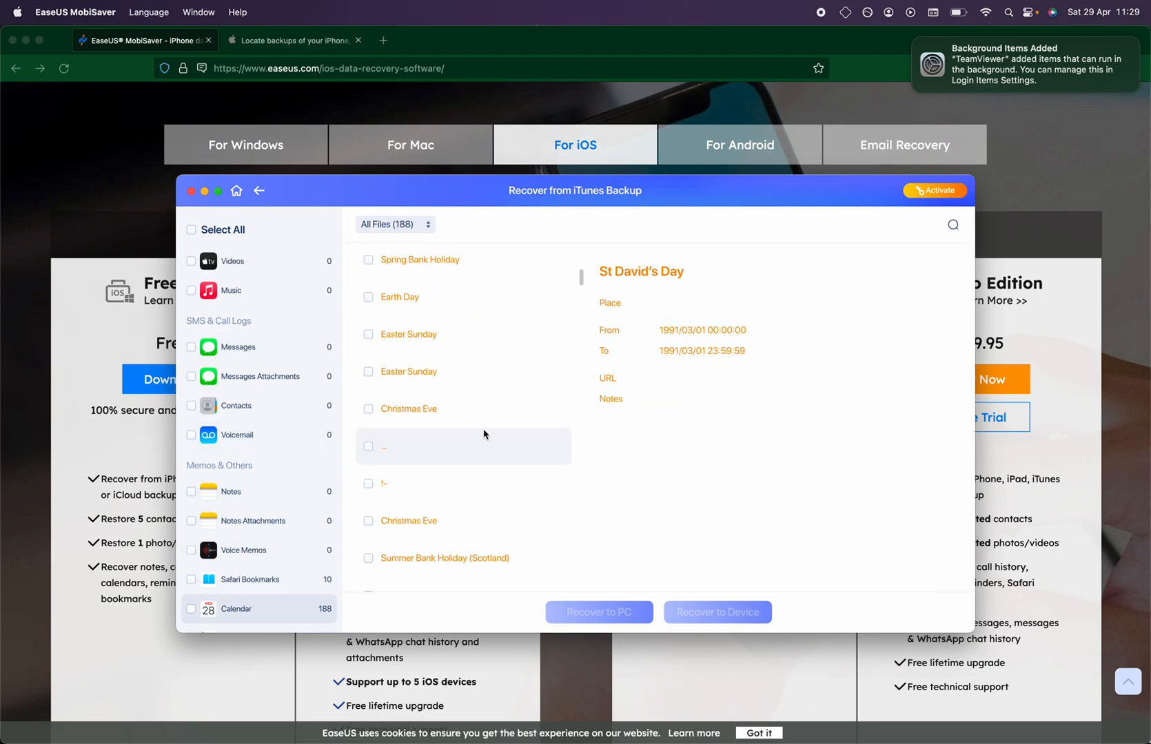
pyautogui.click(232, 288)
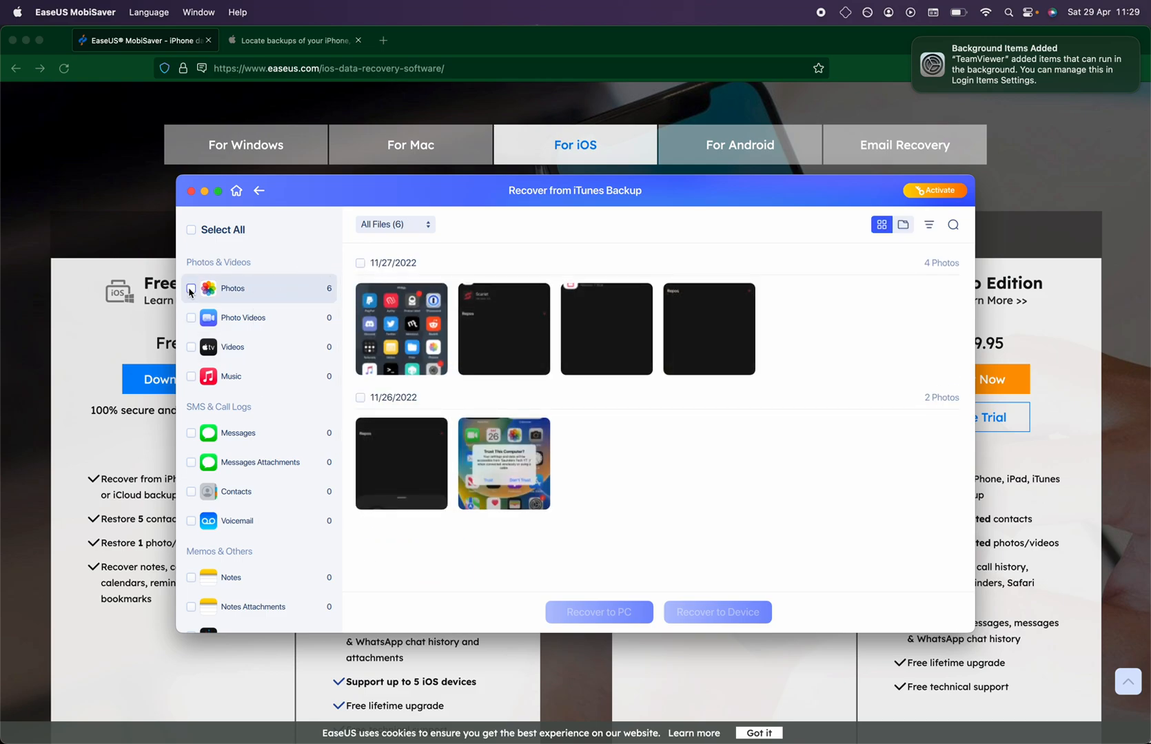
pyautogui.click(190, 288)
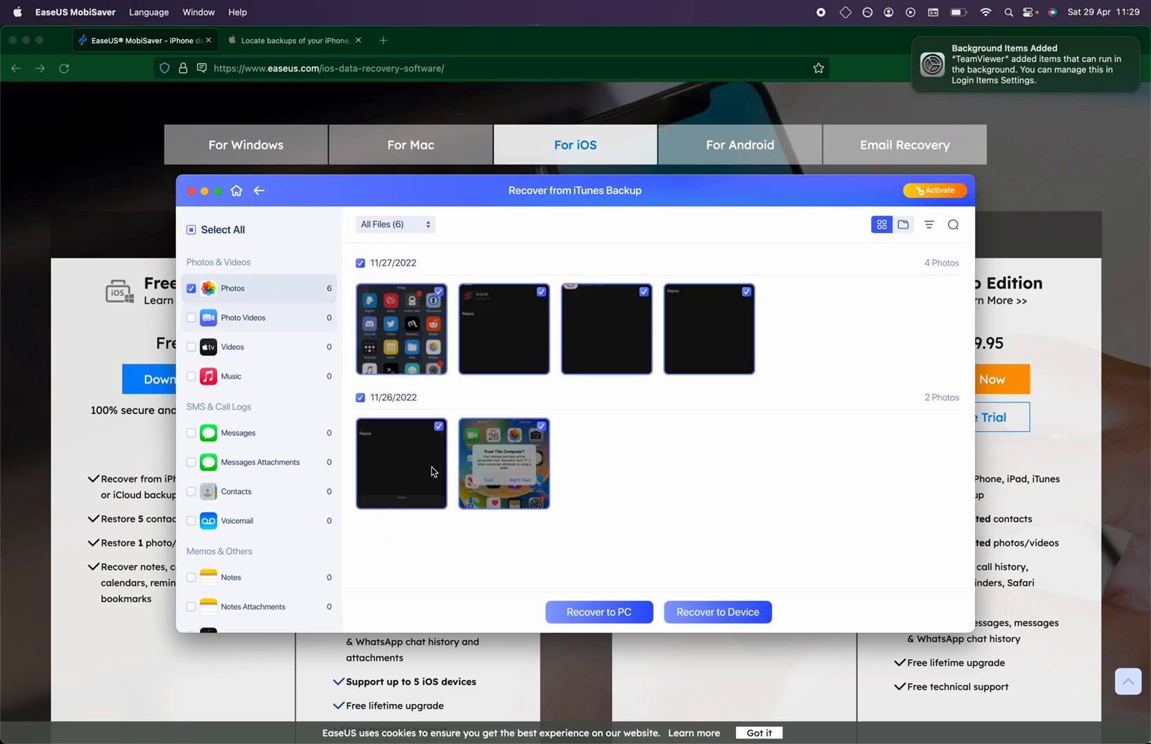
pyautogui.click(933, 190)
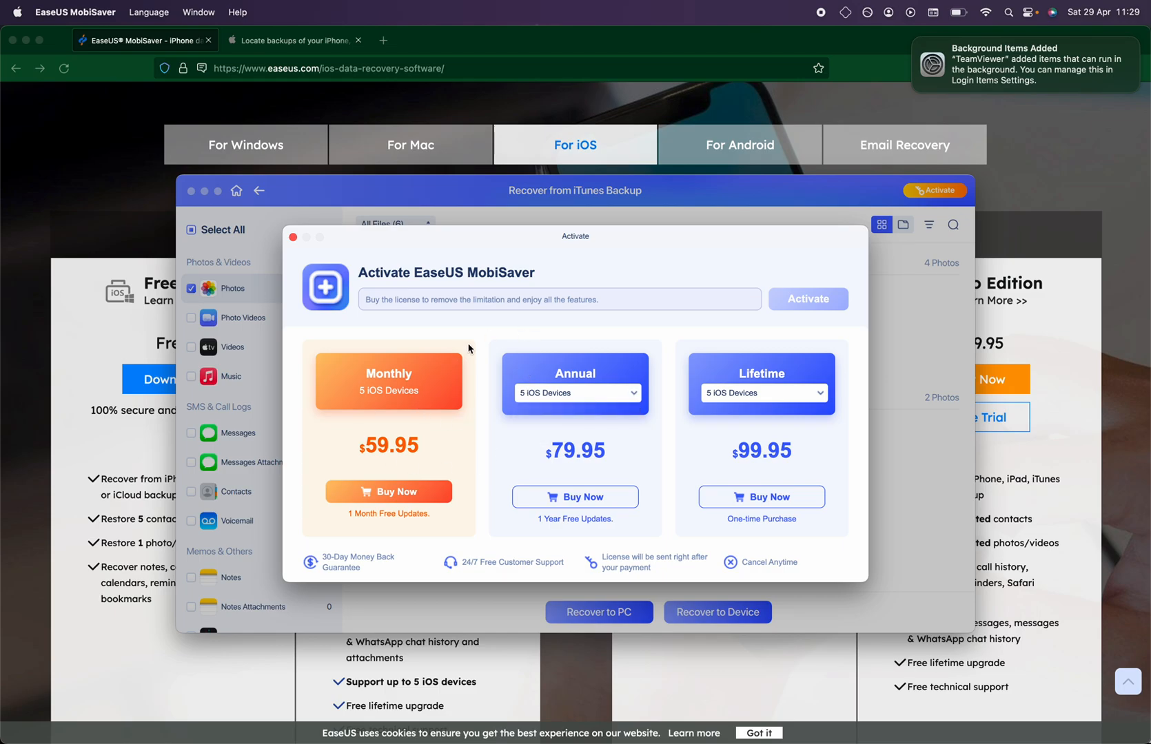
# Dismiss the Activate dialog, retry Recover to PC, and dismiss the reopened Activate dialog again.
pyautogui.click(292, 237)
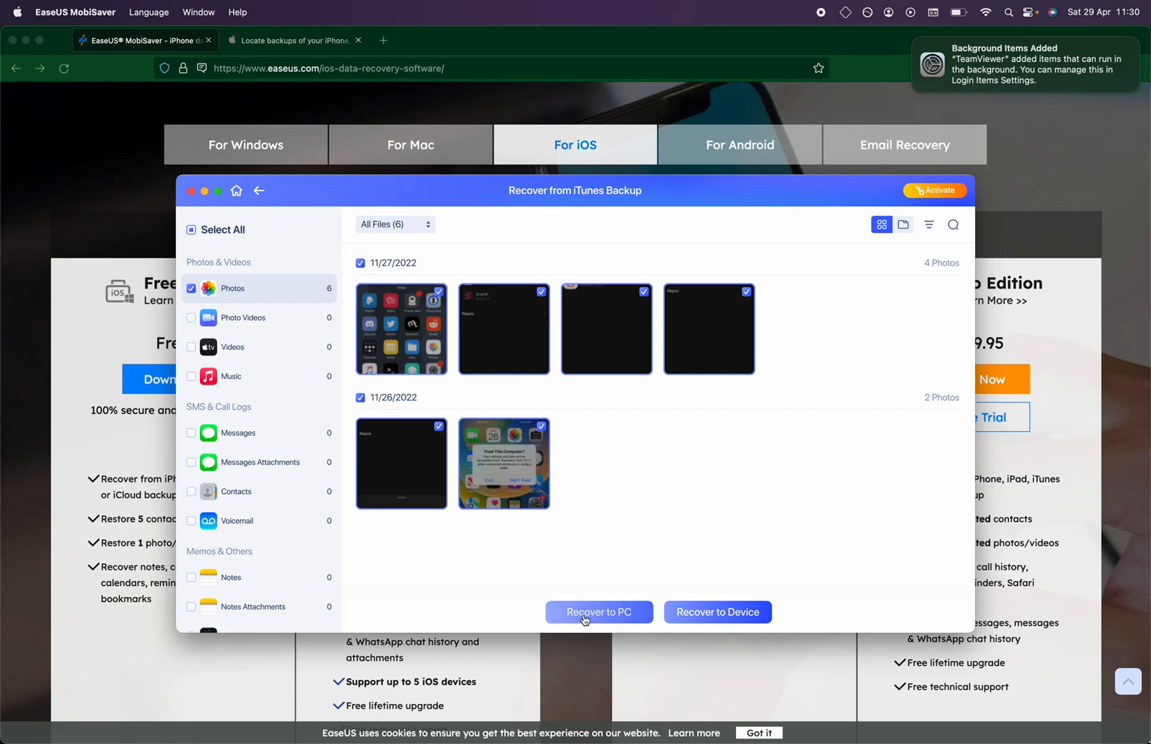
pyautogui.click(596, 612)
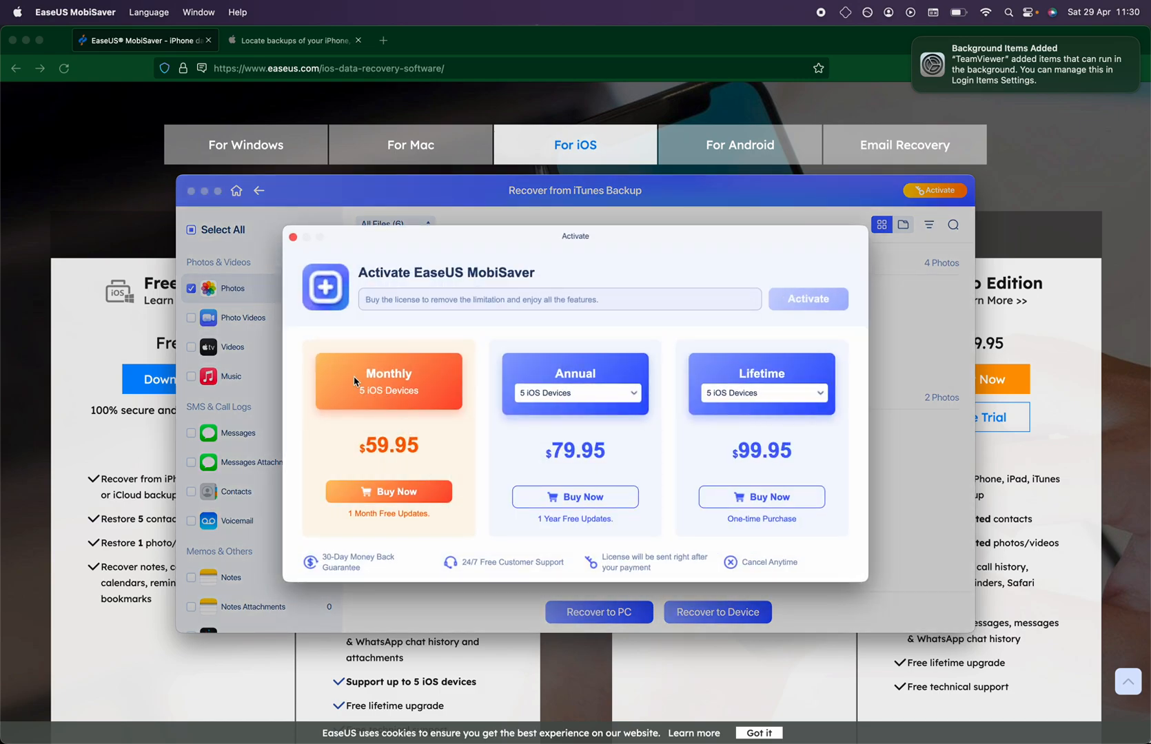
pyautogui.moveTo(409, 403)
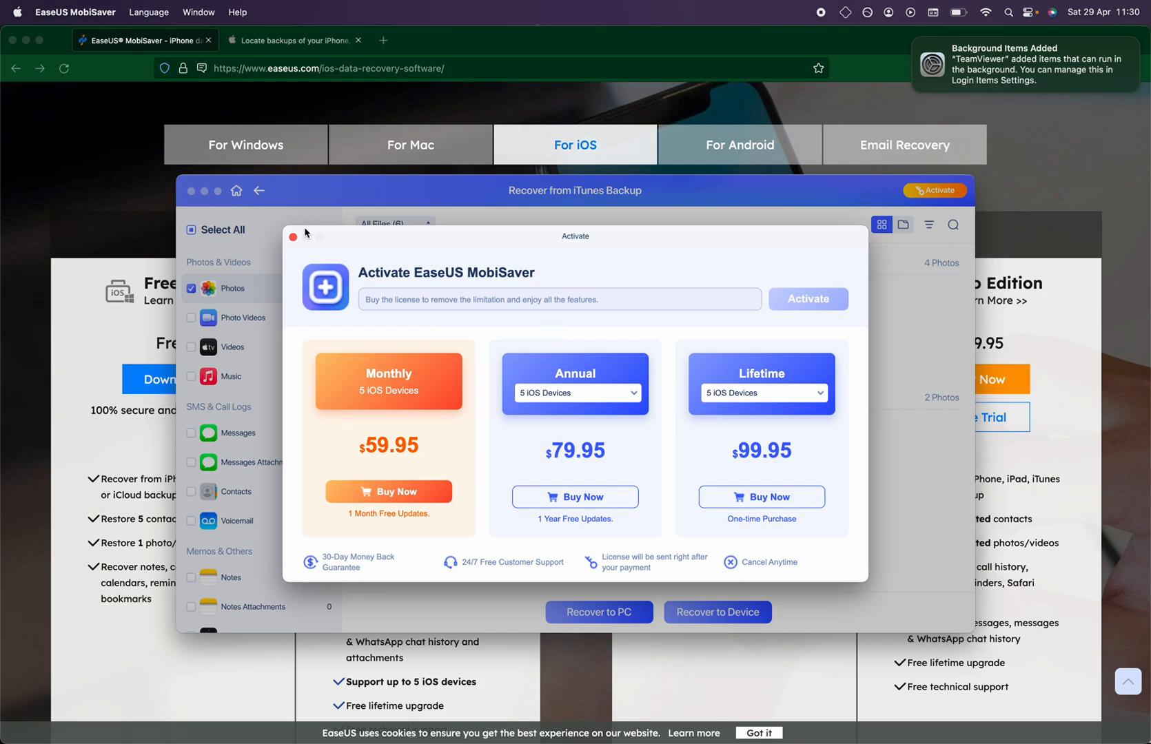
pyautogui.moveTo(560, 358)
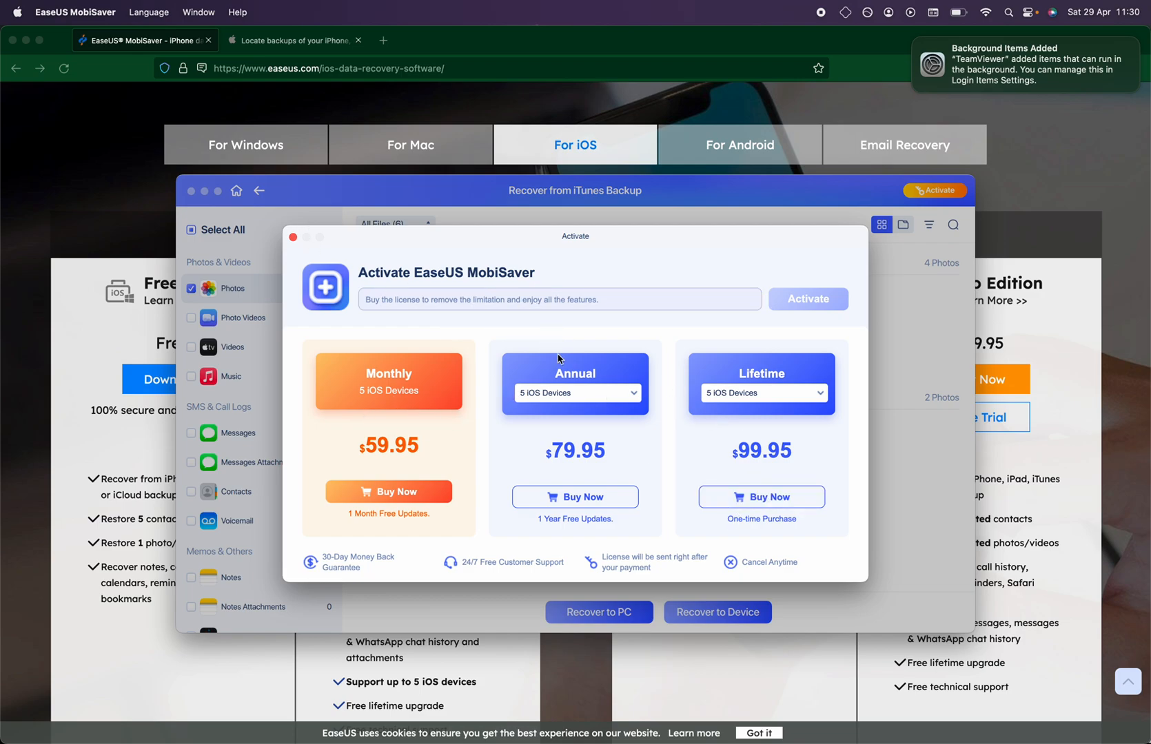
pyautogui.click(295, 237)
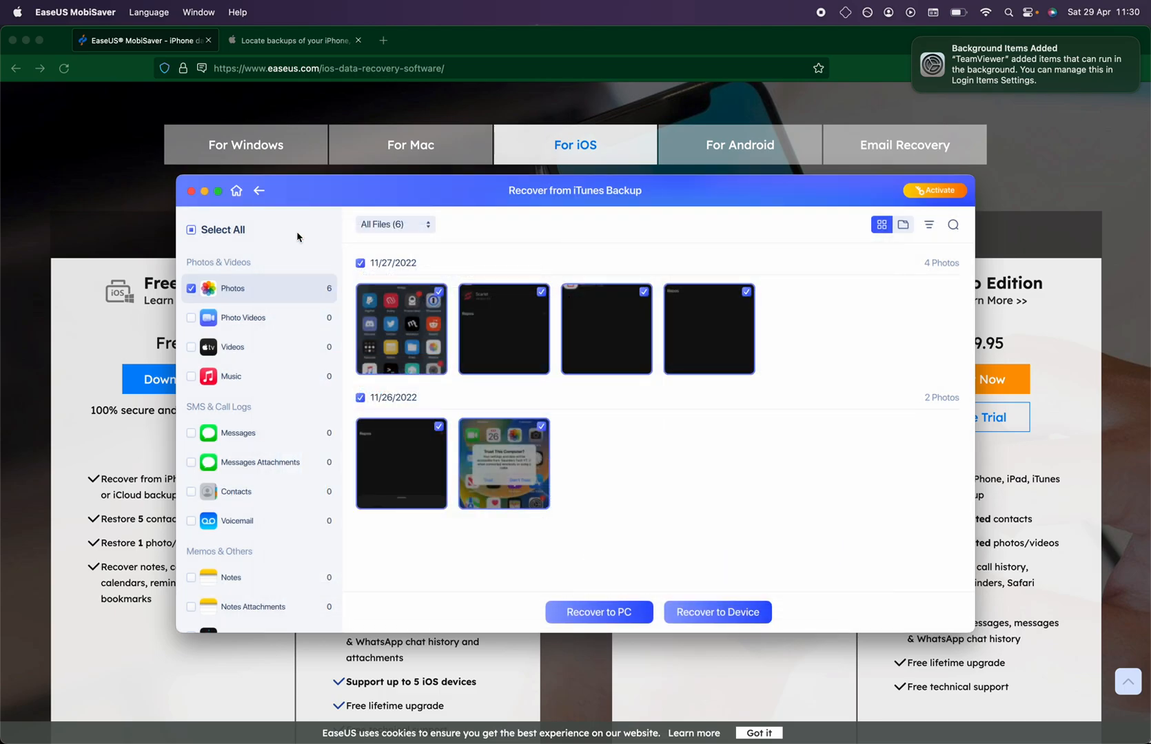
pyautogui.click(238, 433)
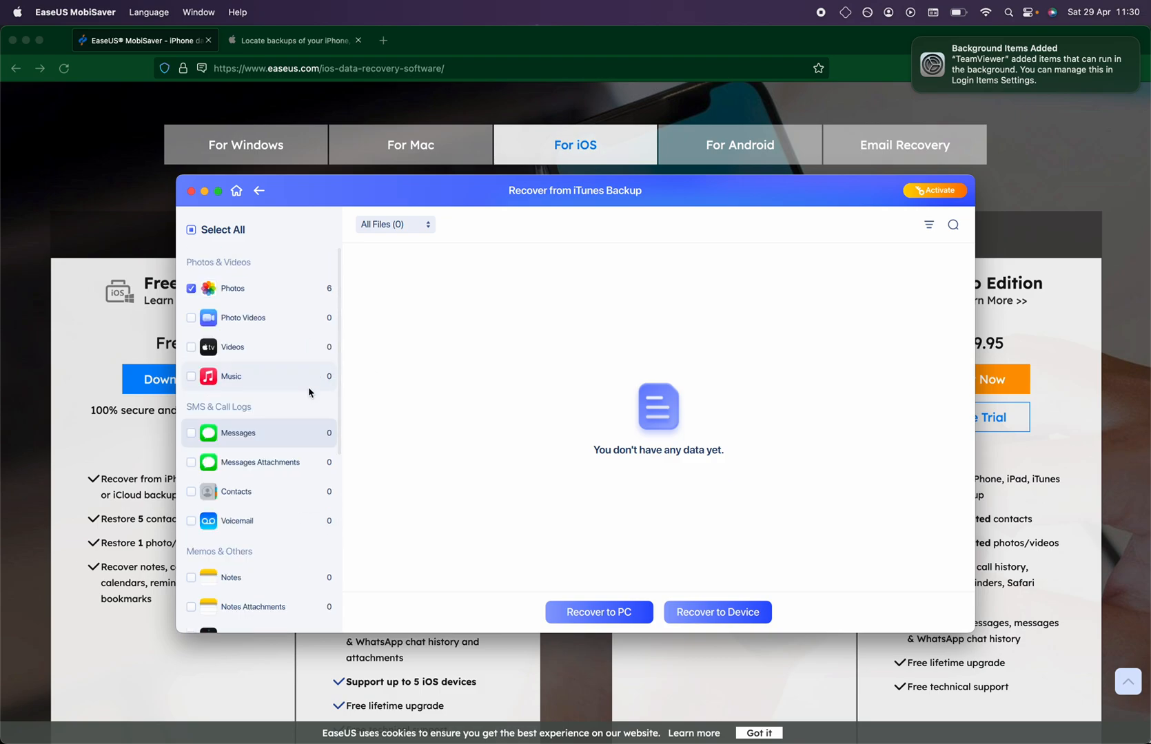
pyautogui.moveTo(275, 310)
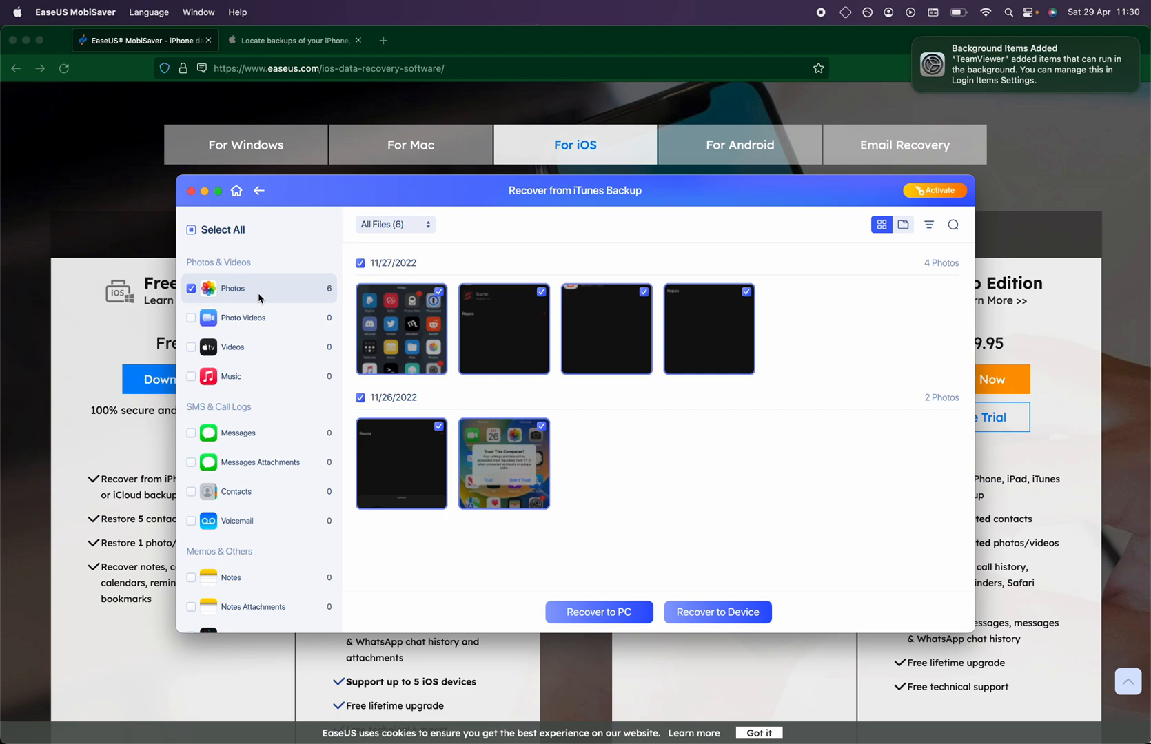
pyautogui.moveTo(807, 35)
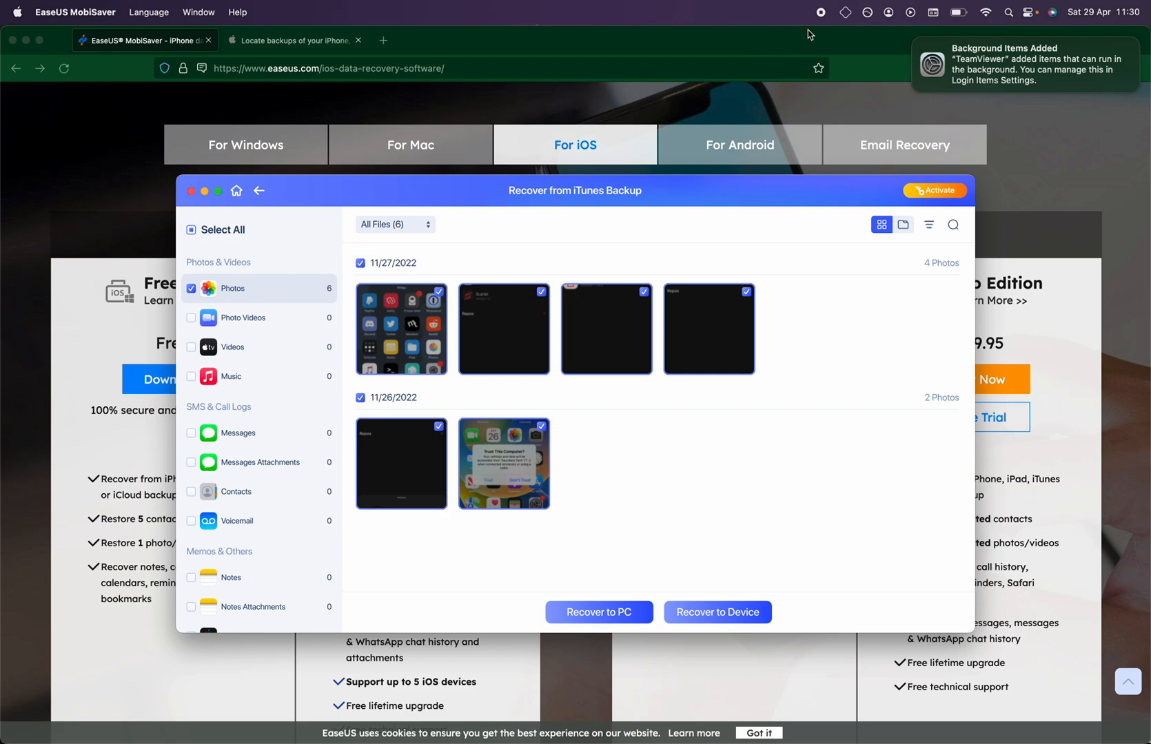